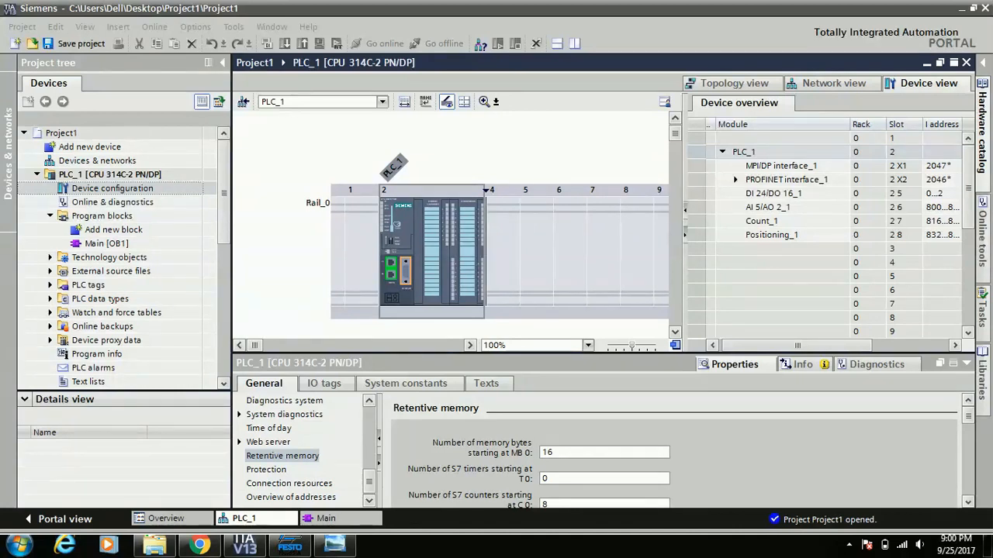
Step: Open Main [OB1] from Program blocks and select the empty rung of Network 1
left_click(96, 243)
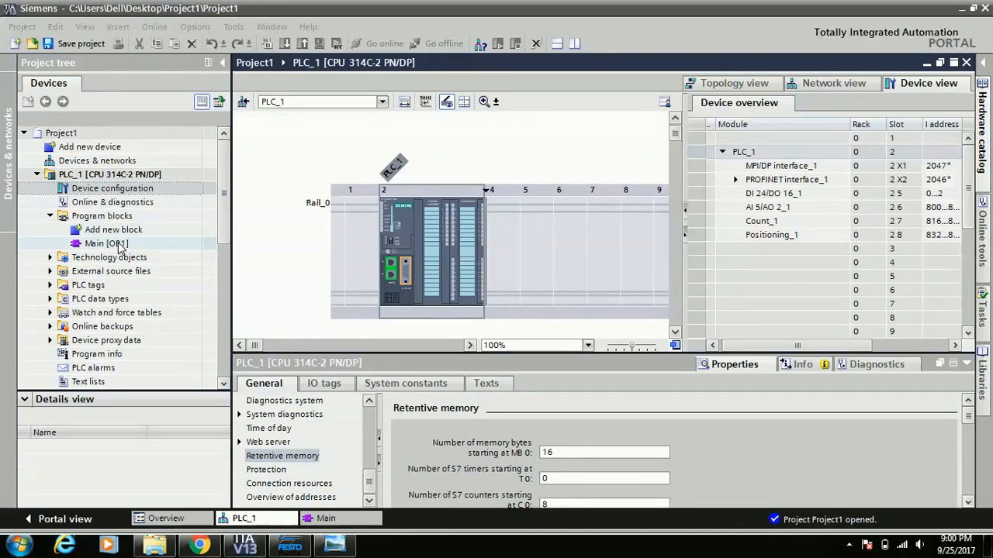
double_click(105, 242)
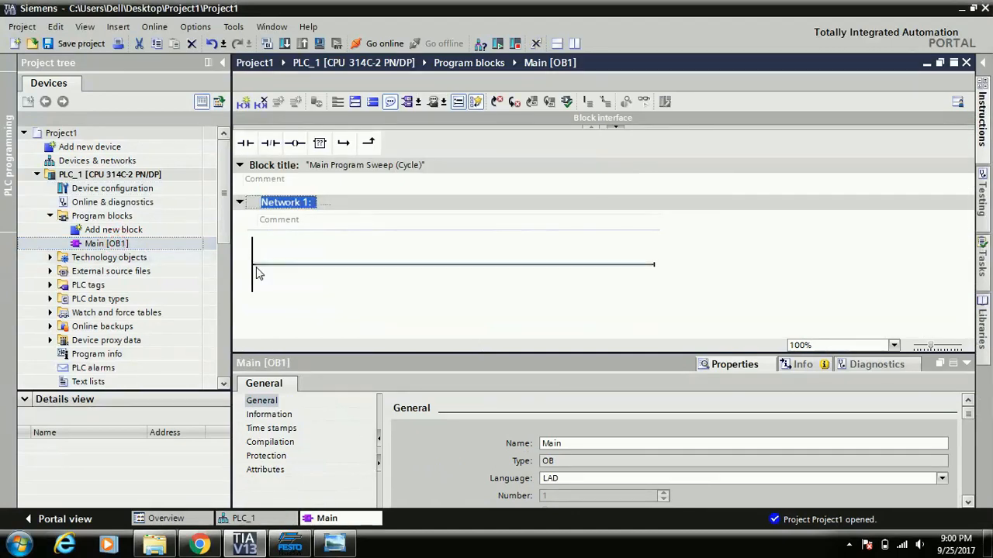
left_click(453, 264)
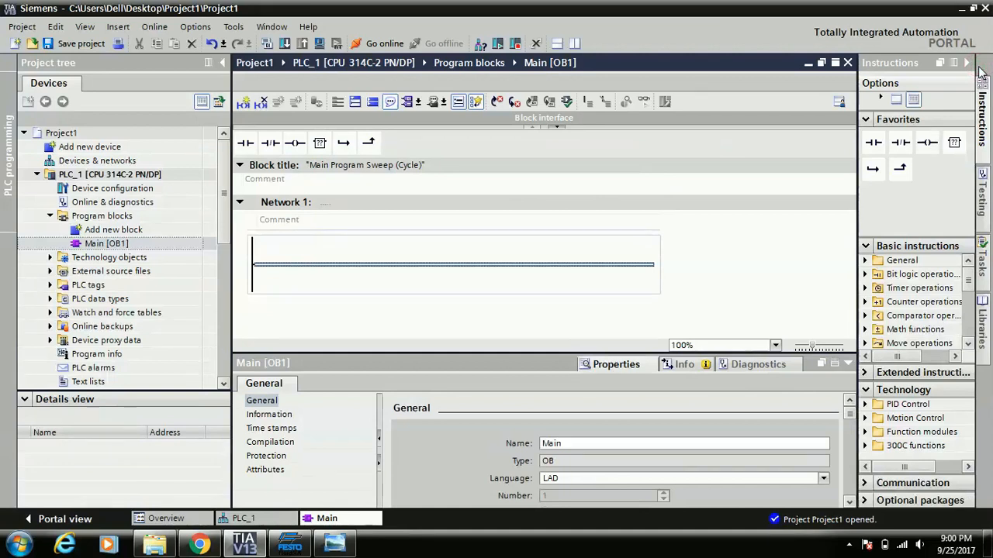
mouse_move(900, 143)
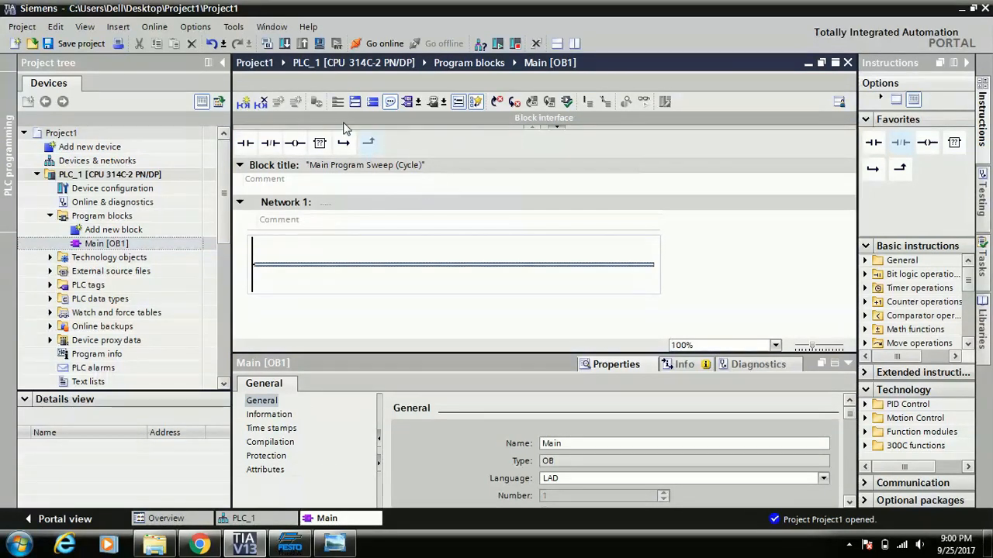
mouse_move(425, 143)
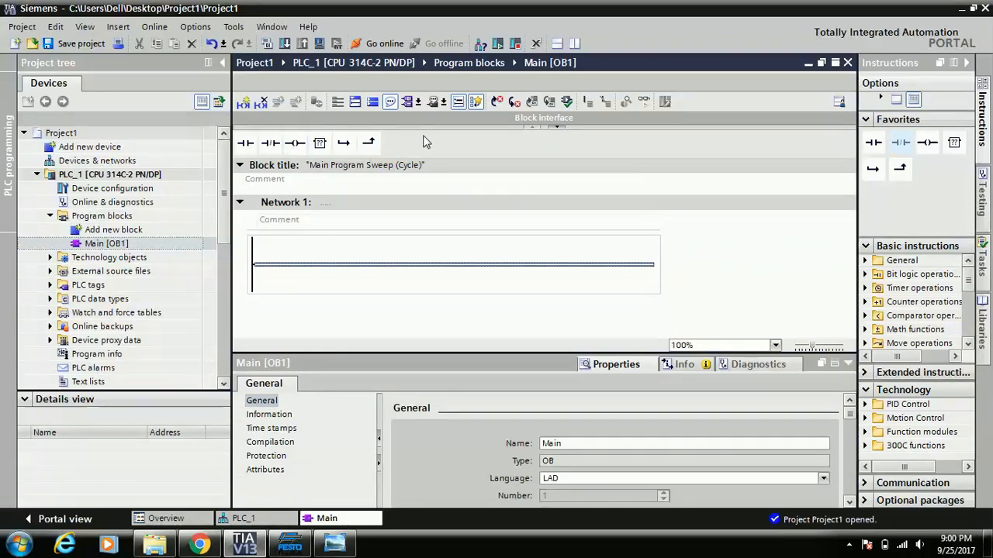
mouse_move(677, 266)
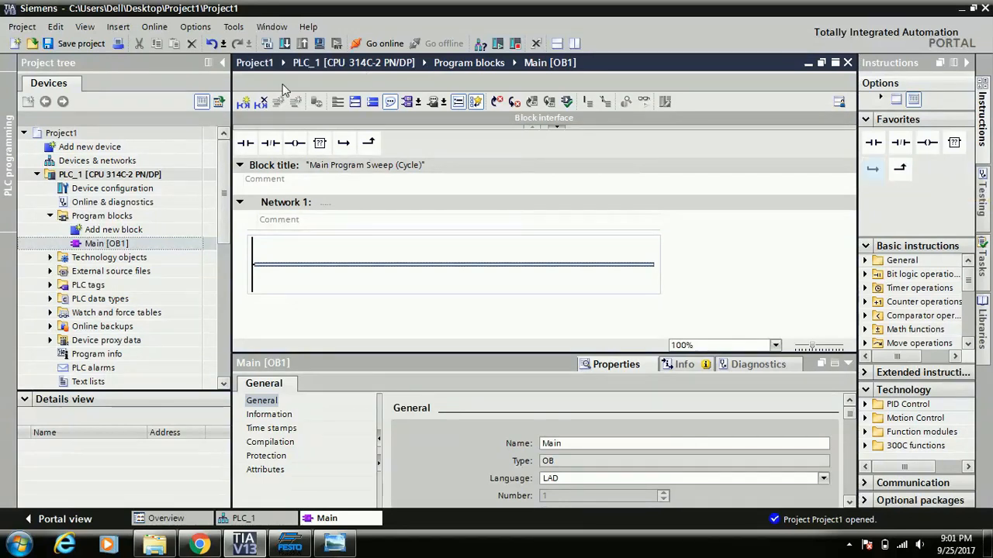
mouse_move(681, 229)
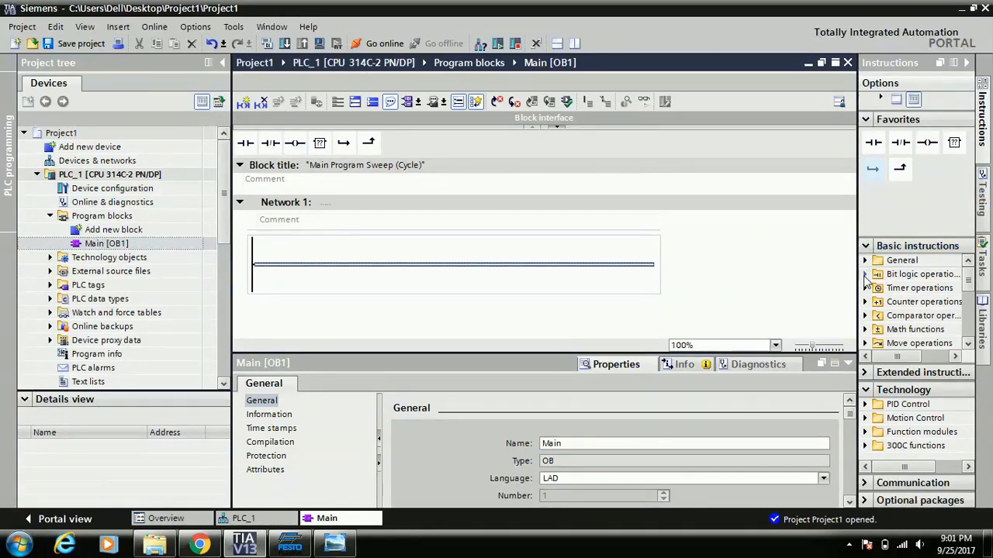
Step: Expand the Bit logic operations list and browse its instructions
left_click(863, 273)
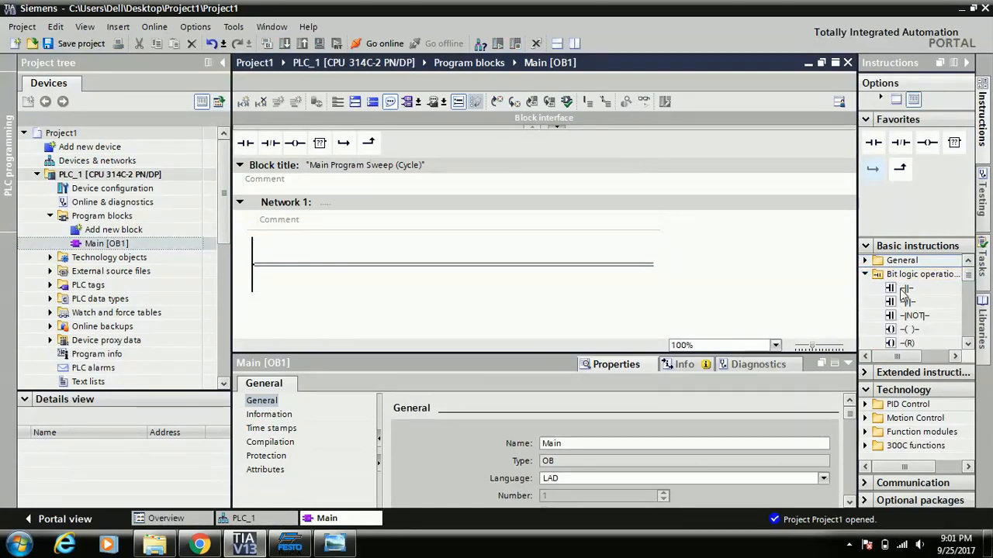
mouse_move(906, 300)
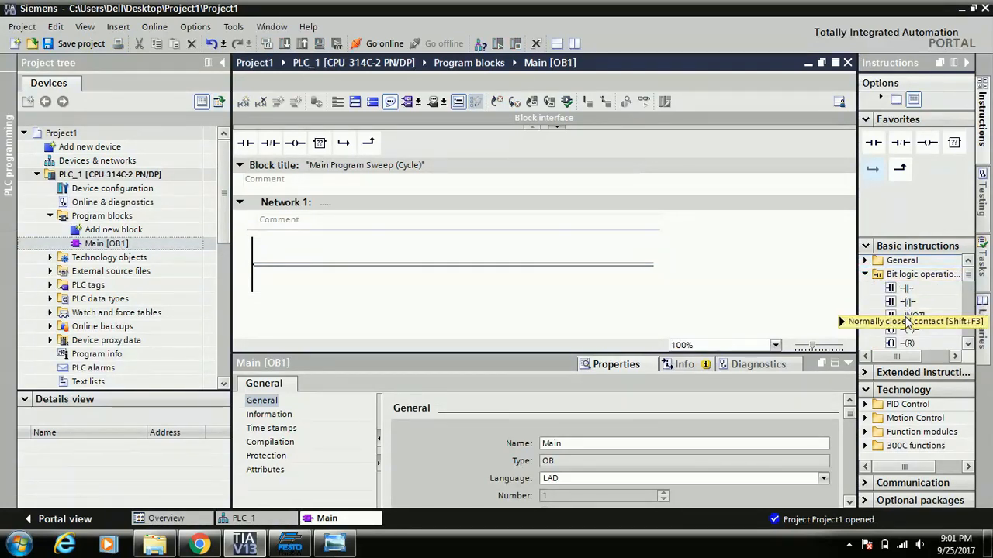
mouse_move(907, 329)
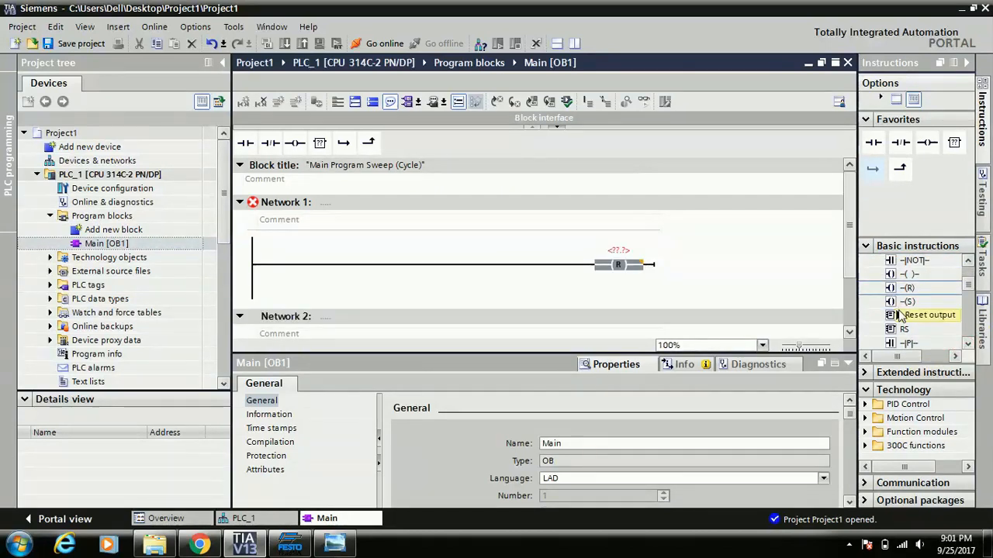
mouse_move(902, 332)
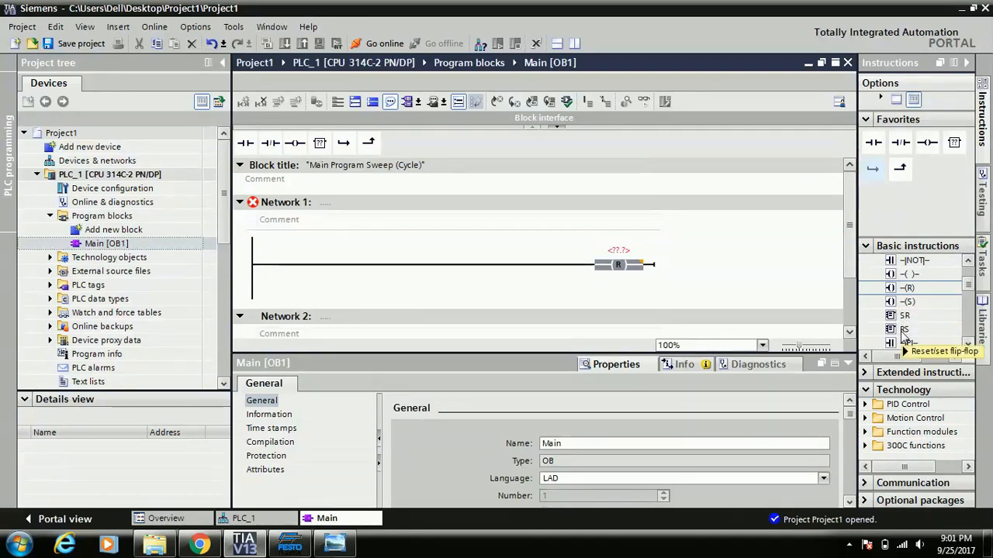
scroll("down", 3)
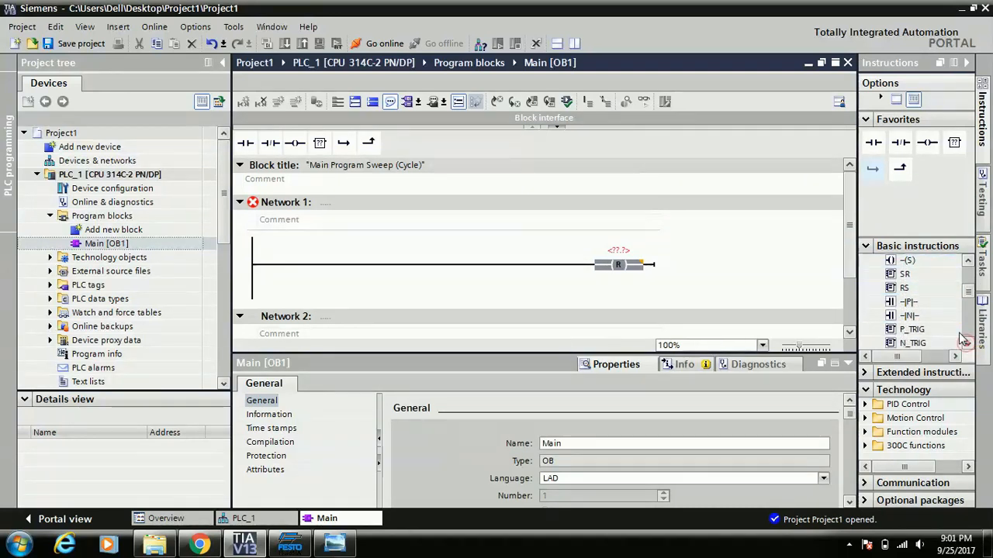
mouse_move(908, 316)
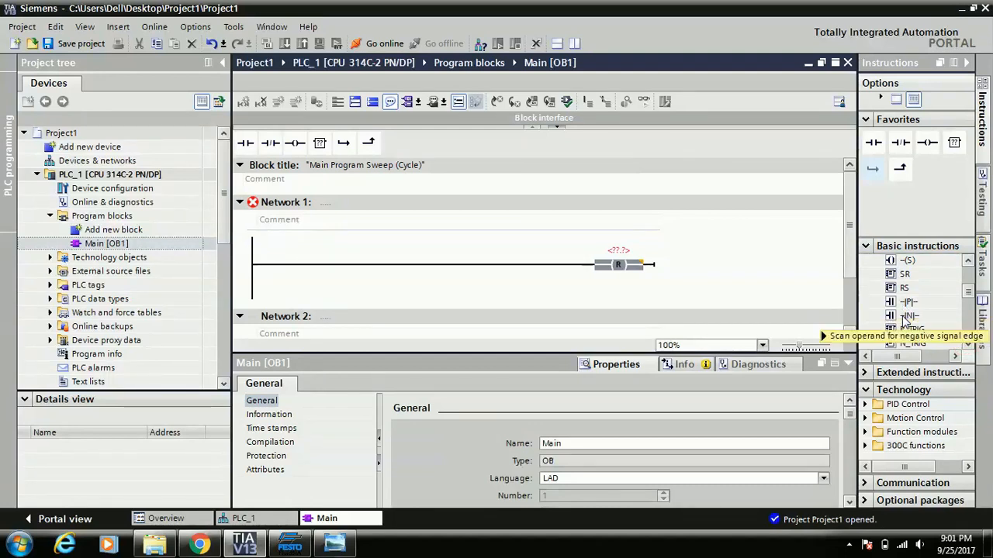
mouse_move(912, 329)
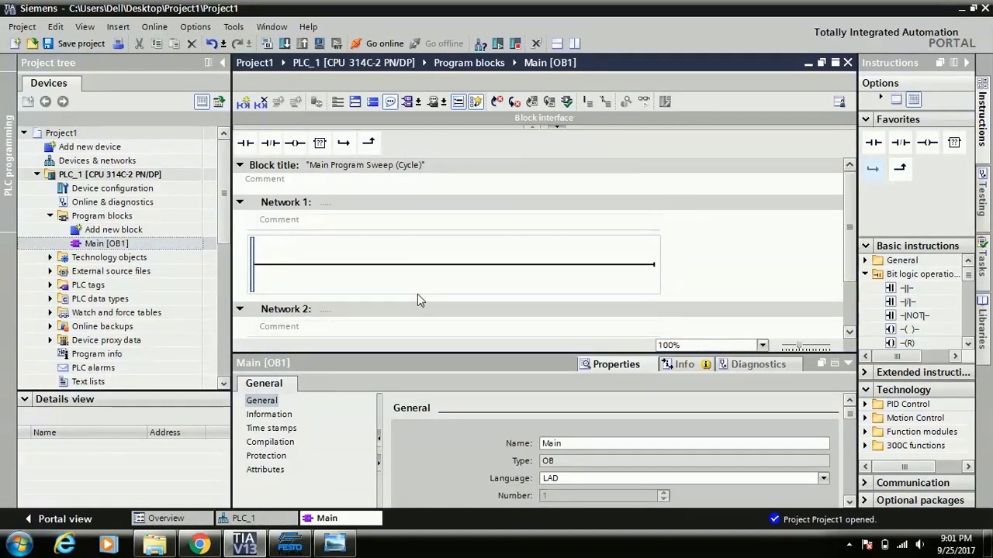
Step: Add a normally open contact to Network 1, then show the DI 24/DO 16 module's addresses in Device configuration
left_click(317, 263)
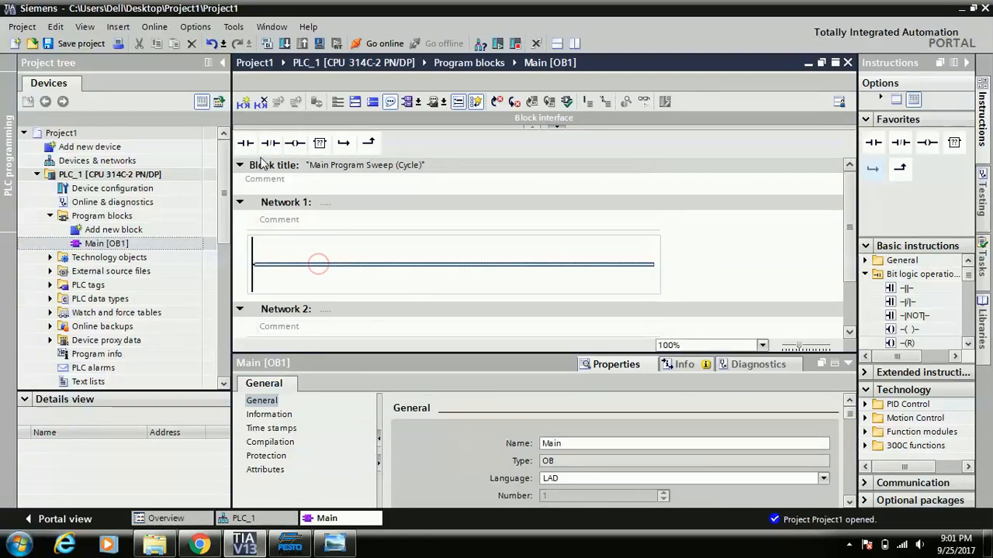
left_click(295, 142)
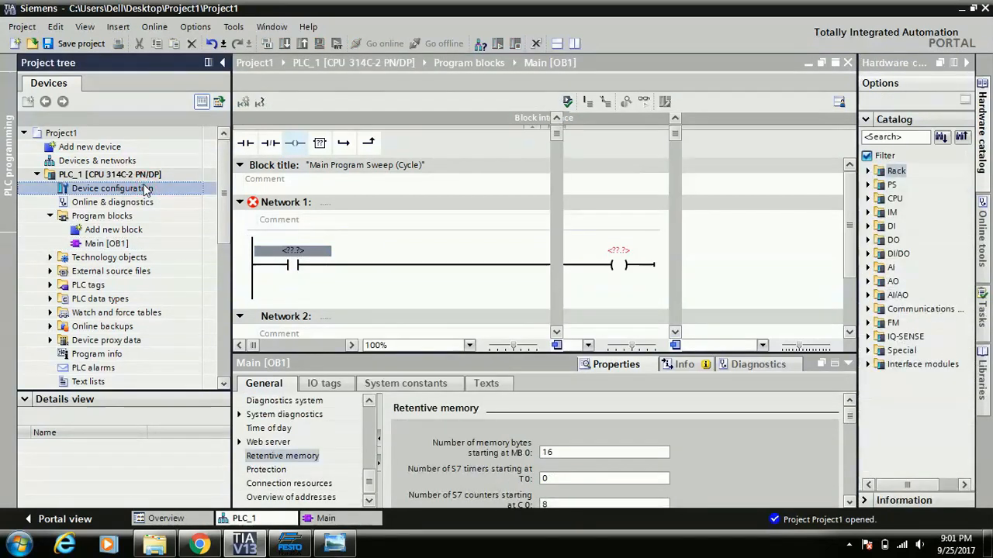
double_click(112, 189)
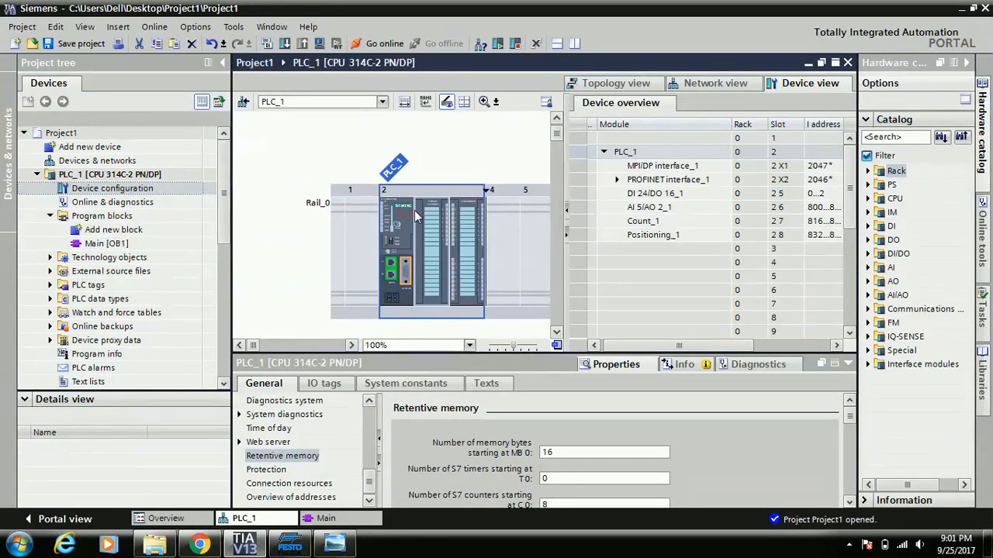
left_click(654, 192)
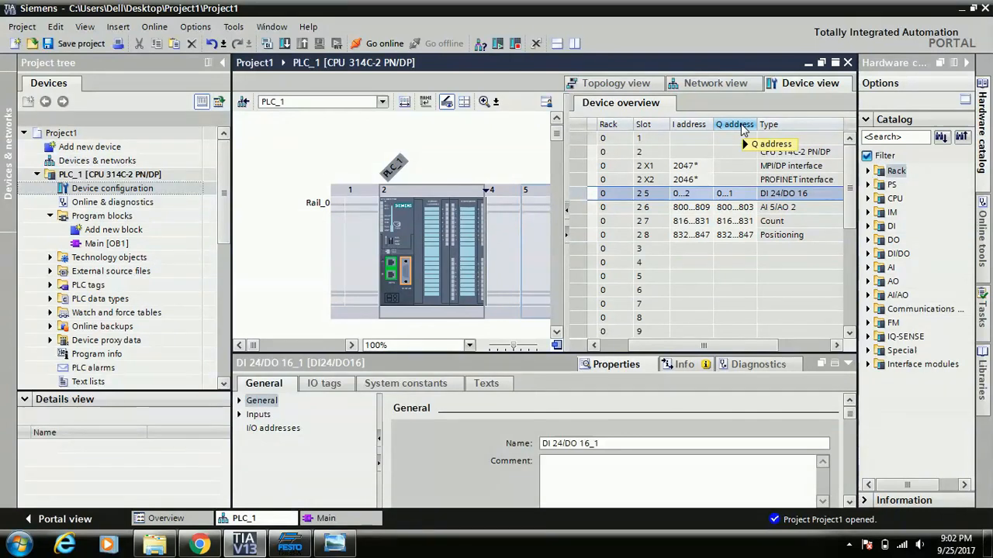
mouse_move(741, 194)
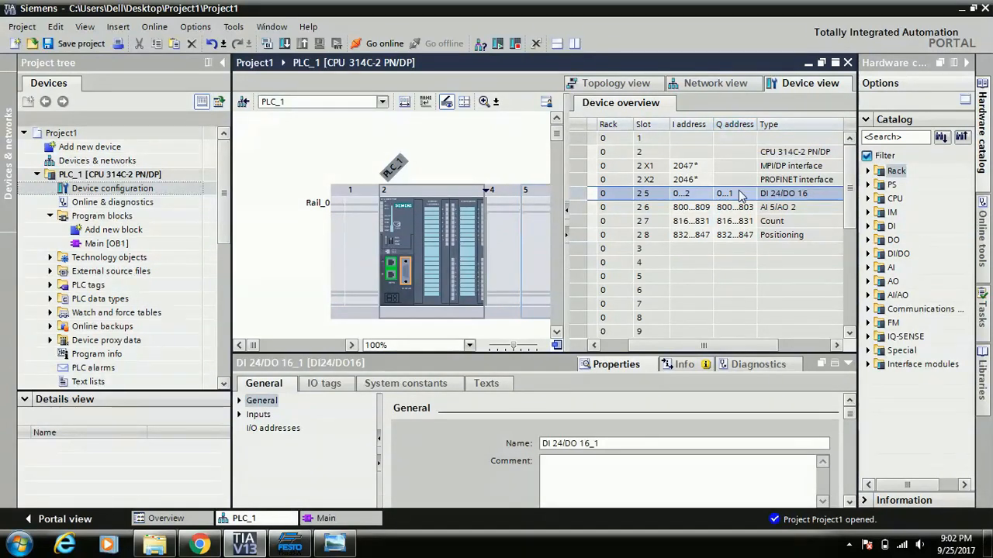
mouse_move(679, 204)
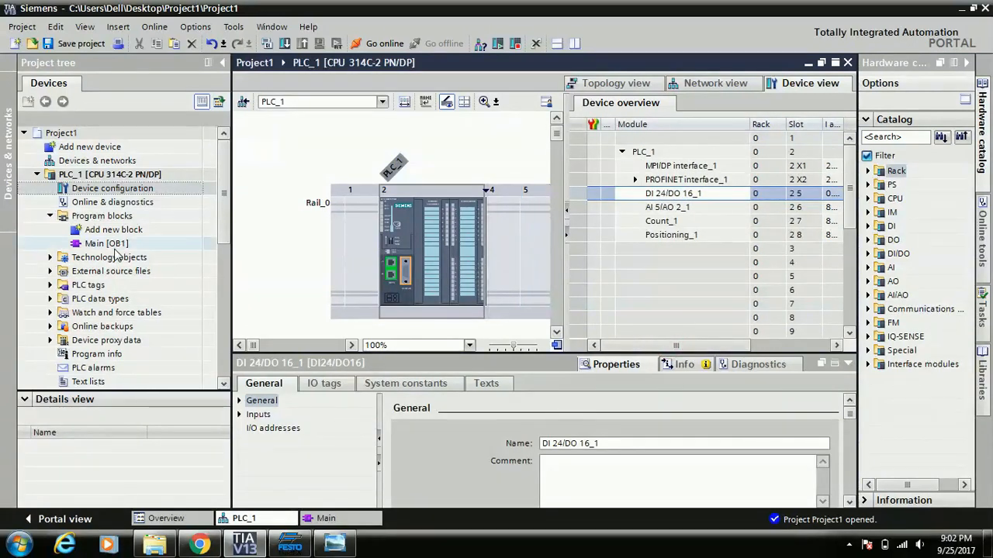
Step: Address the contact I0.0 and coil Q0.0 in Main [OB1], tagging the contact Switch
double_click(105, 242)
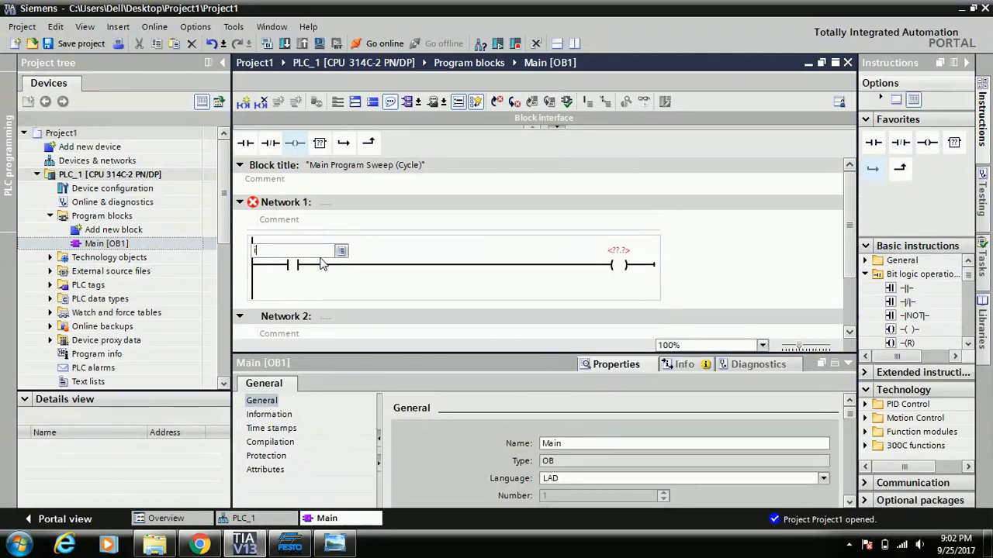
type("i0.0")
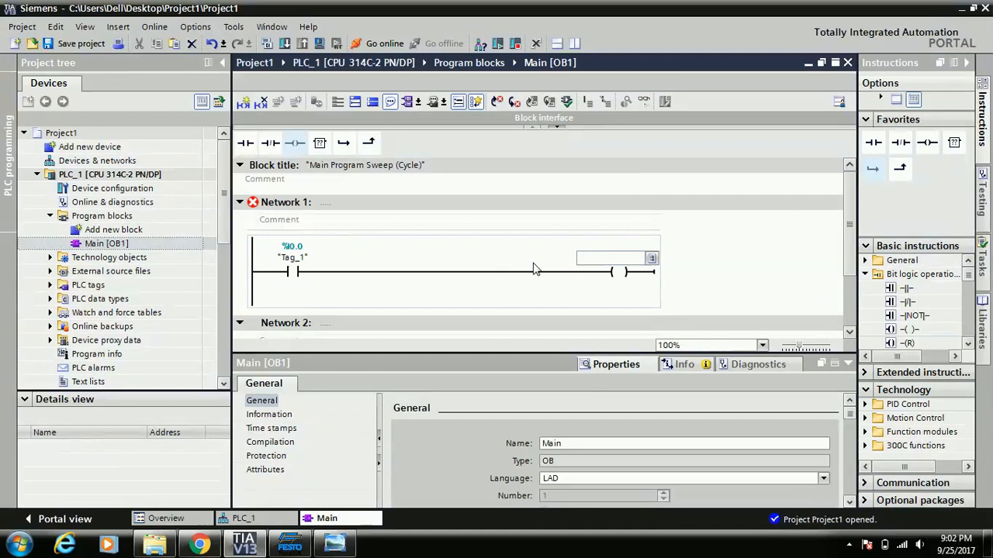
type("q0.0")
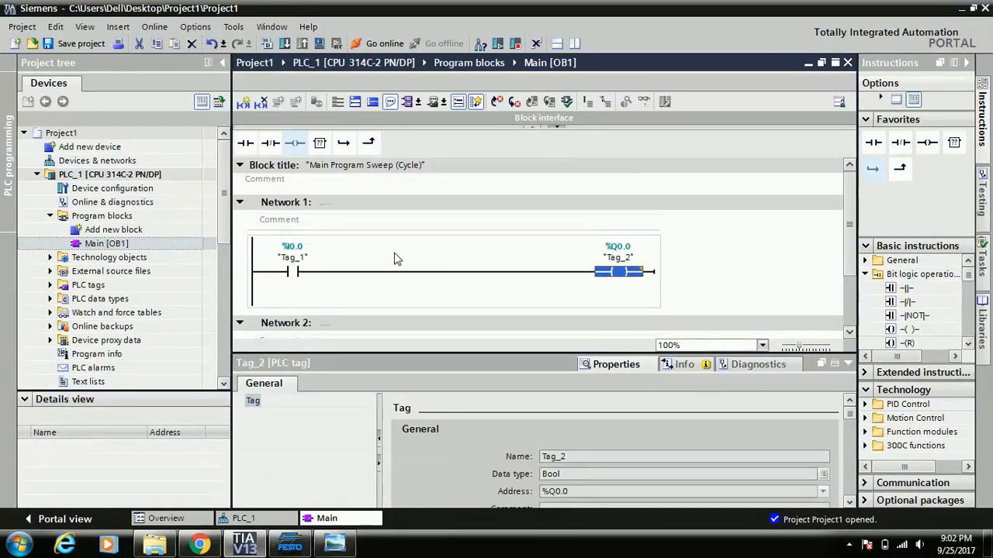
left_click(292, 272)
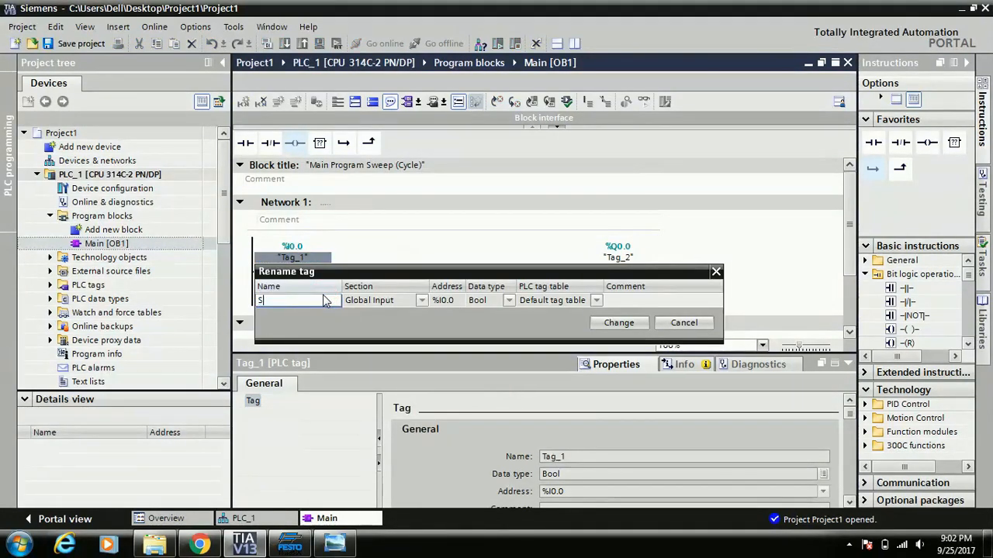
type("Switch\"")
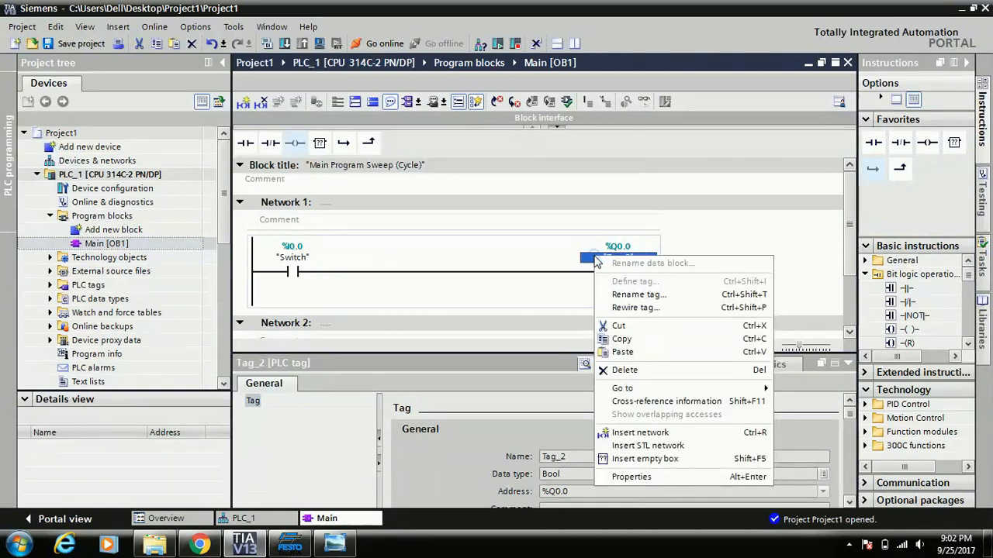
Step: Rename the Q0.0 coil's tag to Motor OP and confirm the change
left_click(638, 295)
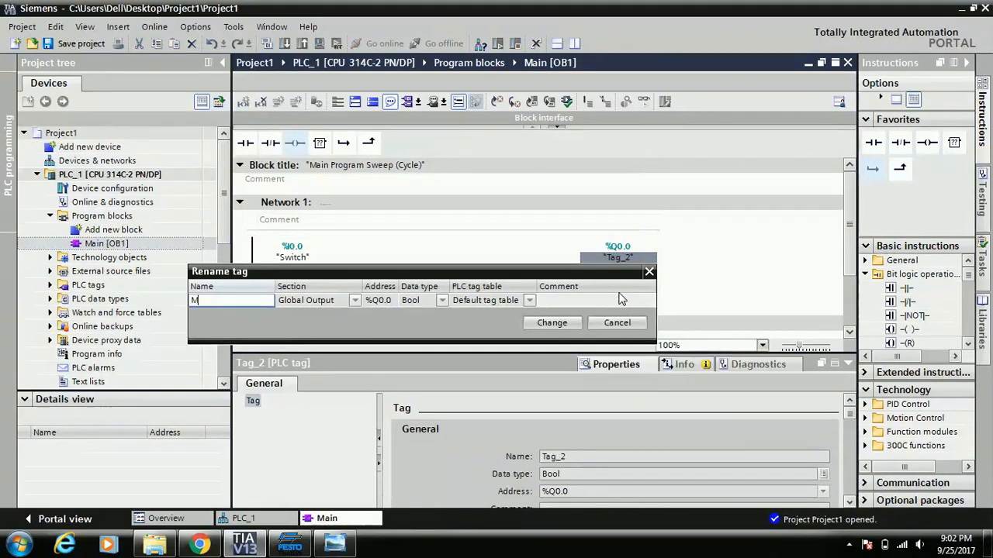
type("t")
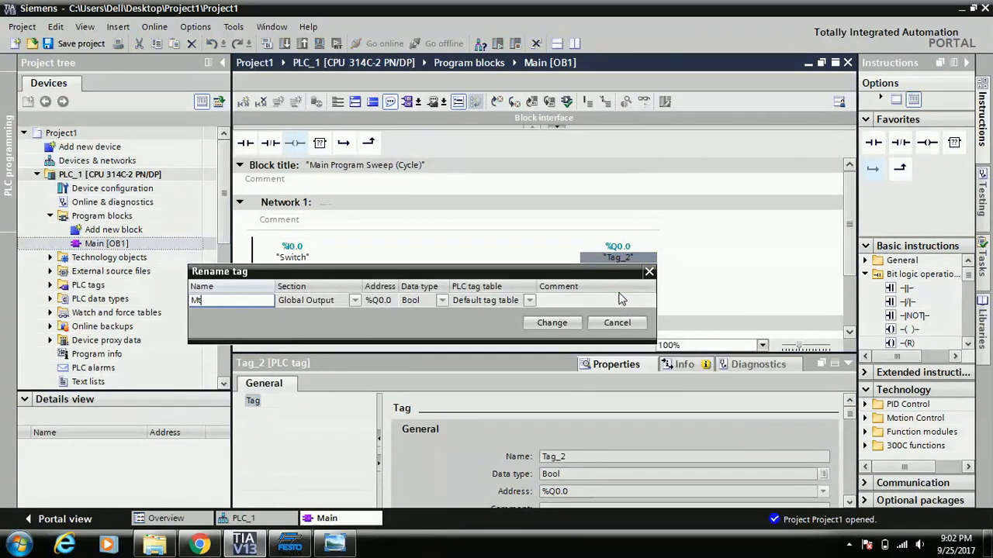
type("otor")
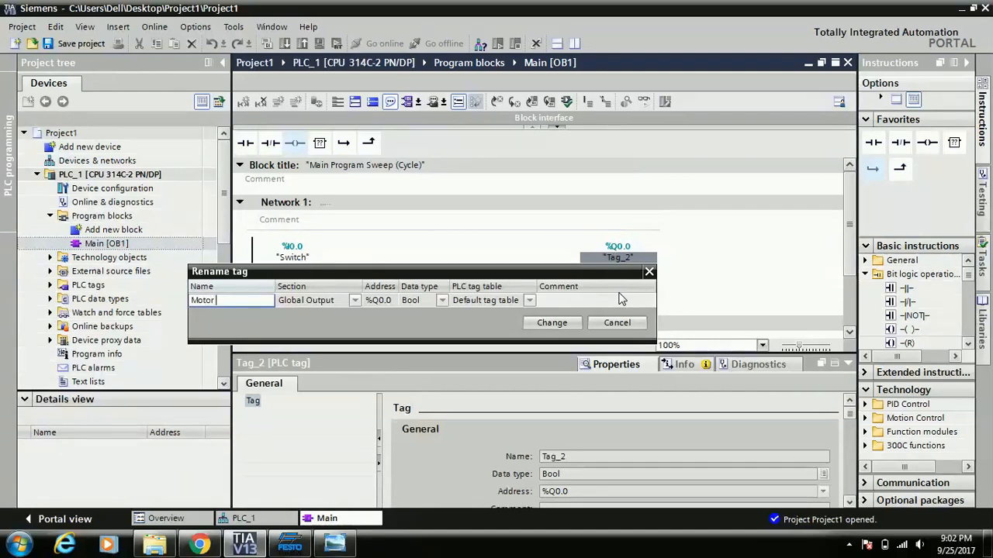
type("OF")
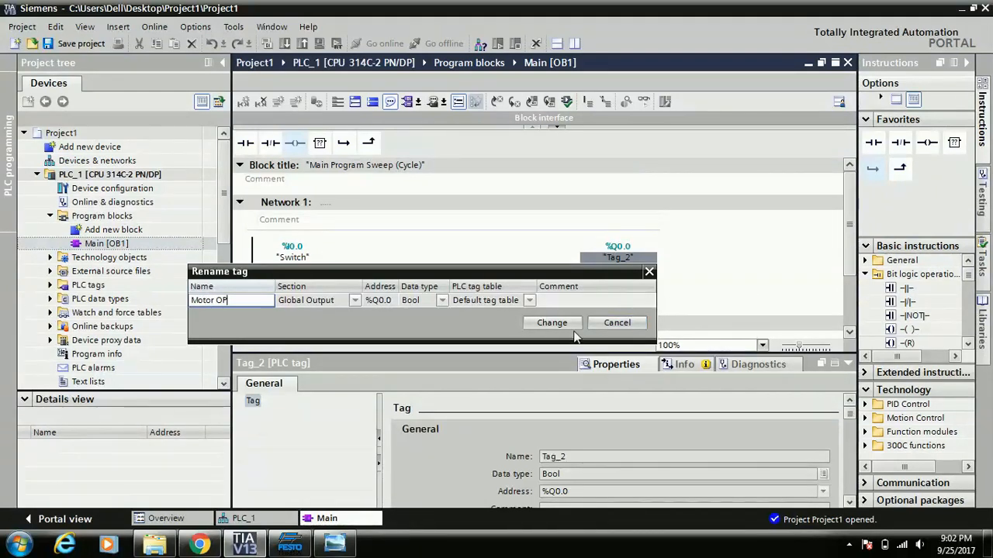
left_click(553, 322)
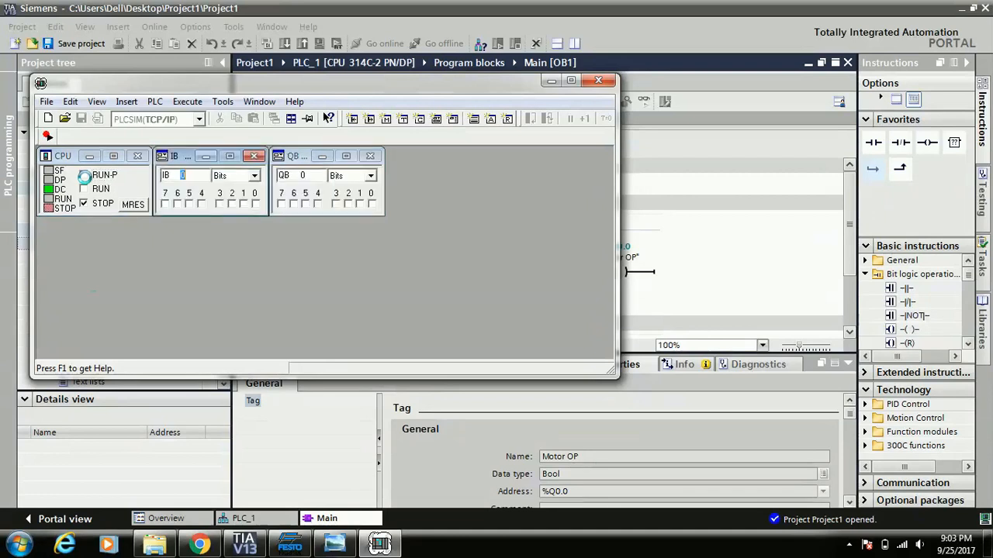
Step: Put the simulated CPU into RUN-P mode and hide PLCSIM to return to the project
left_click(84, 174)
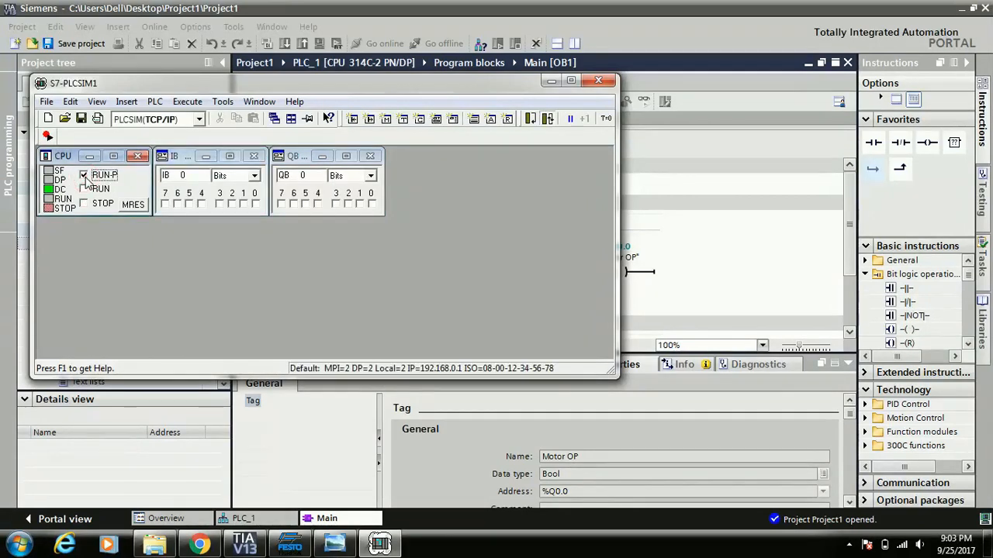
left_click(84, 174)
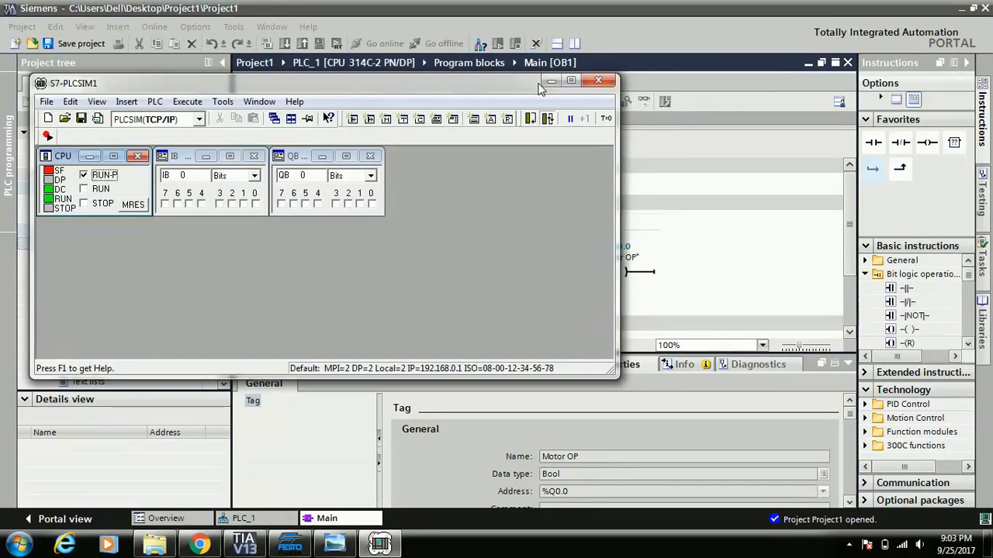
left_click(598, 81)
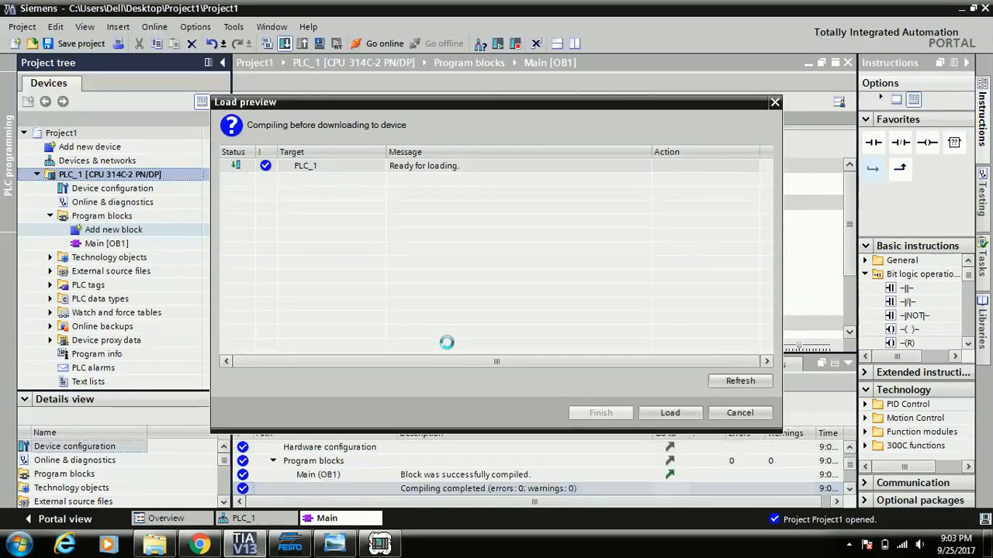
Step: Load the program into PLC_1 and finish the download so the PLC starts
left_click(670, 413)
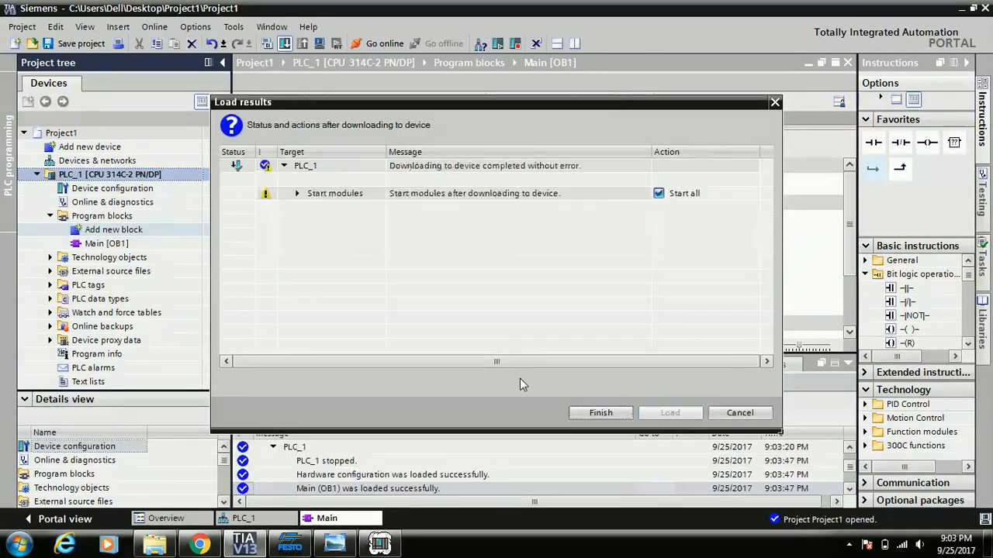
left_click(600, 413)
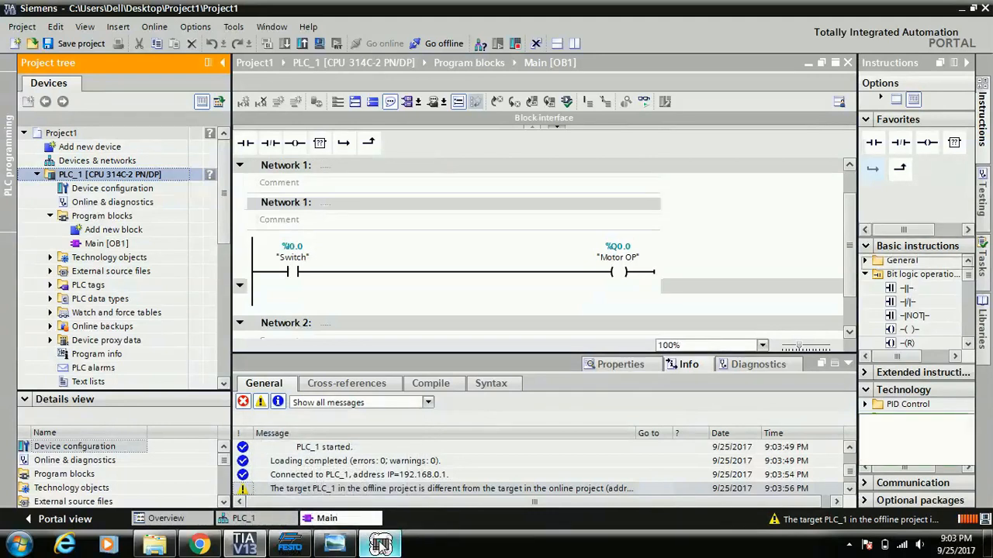
Step: Switch input I0.0 on in PLCSIM to energize Motor OP, then go offline from the PLC
left_click(378, 543)
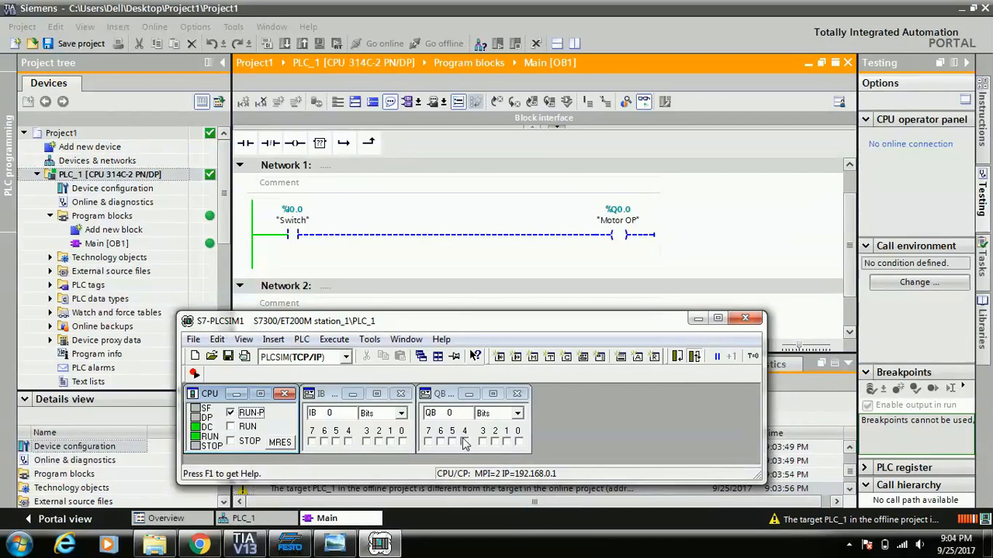
mouse_move(449, 413)
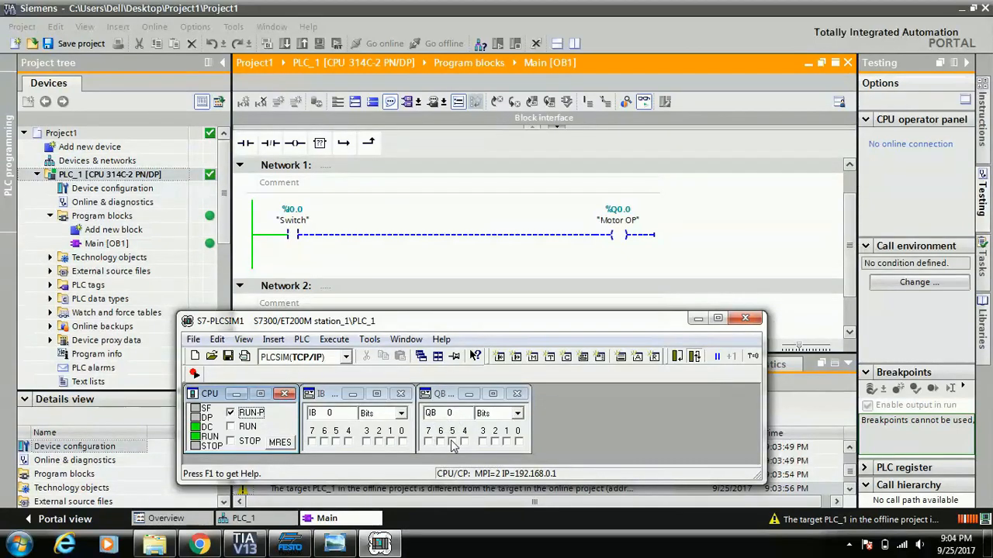
mouse_move(406, 444)
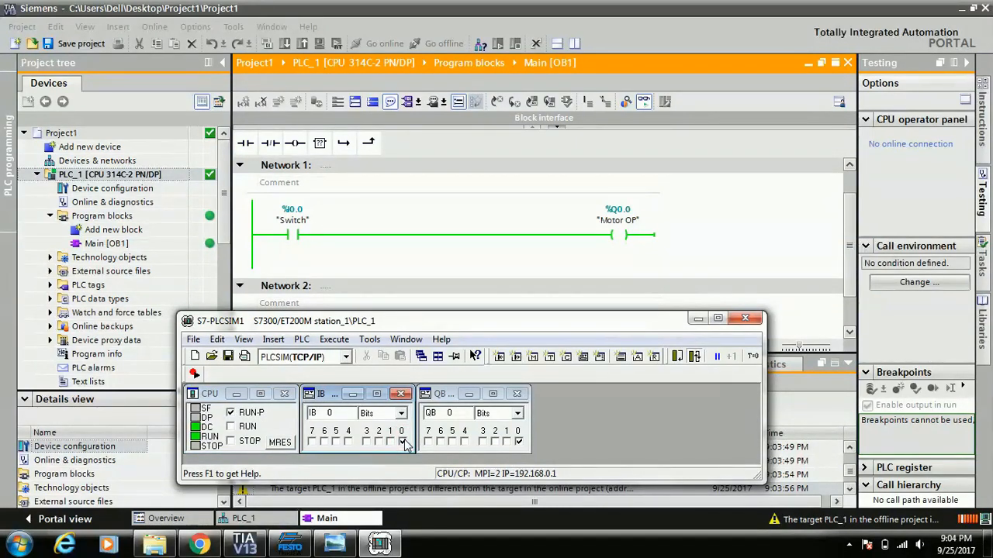
left_click(402, 441)
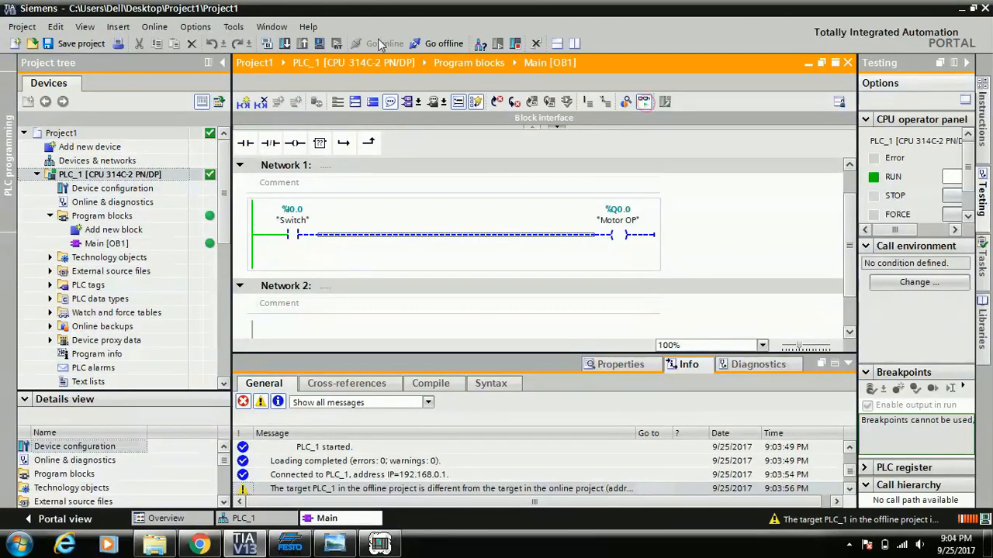
left_click(443, 44)
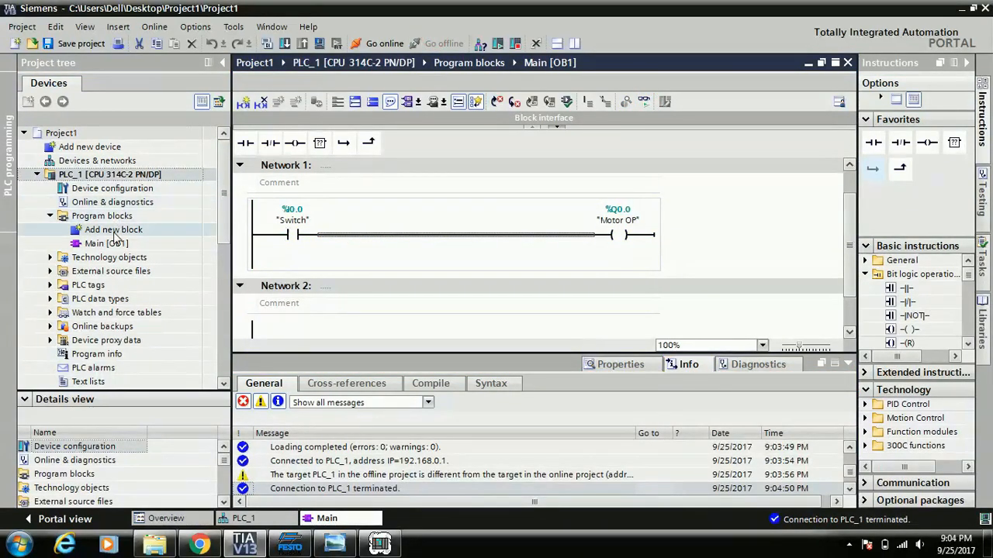
right_click(106, 242)
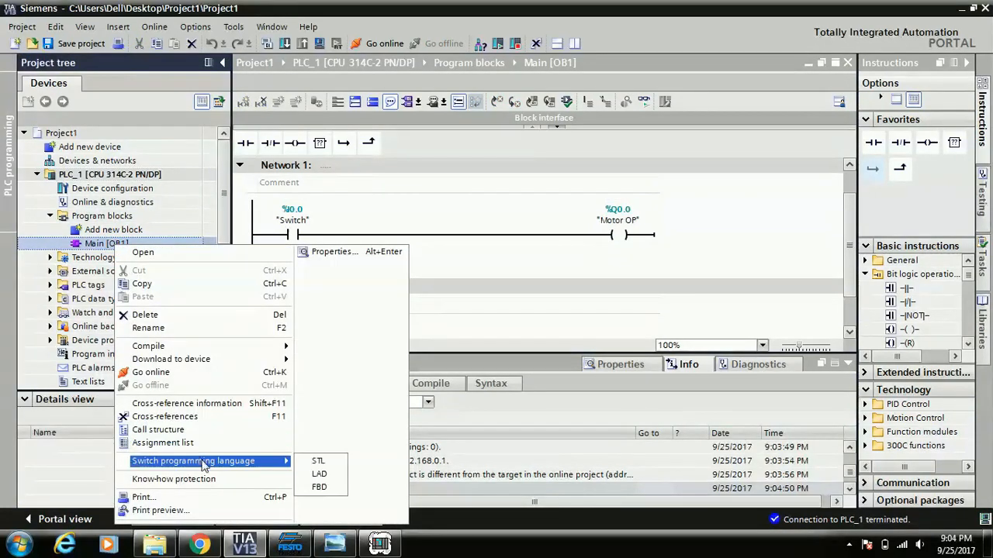
mouse_move(319, 487)
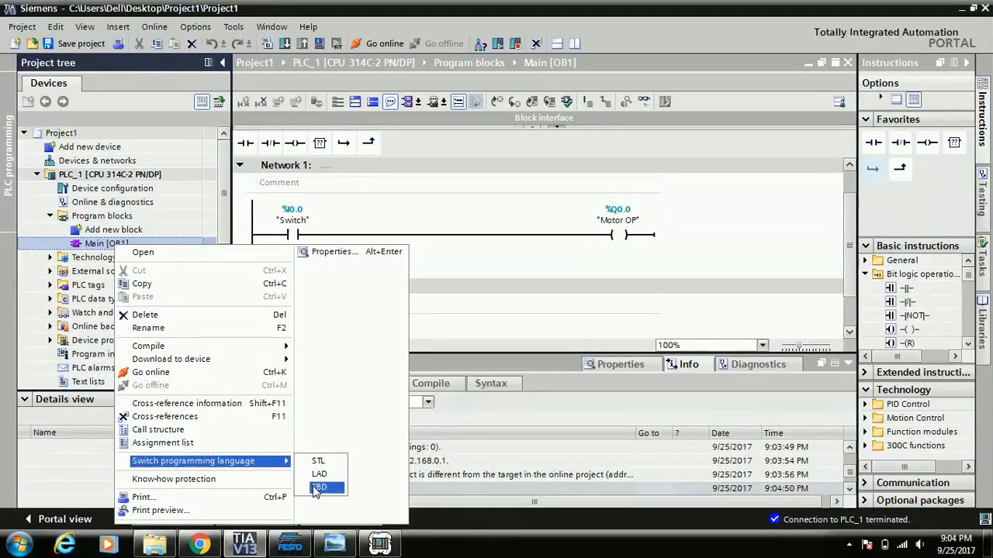
left_click(319, 487)
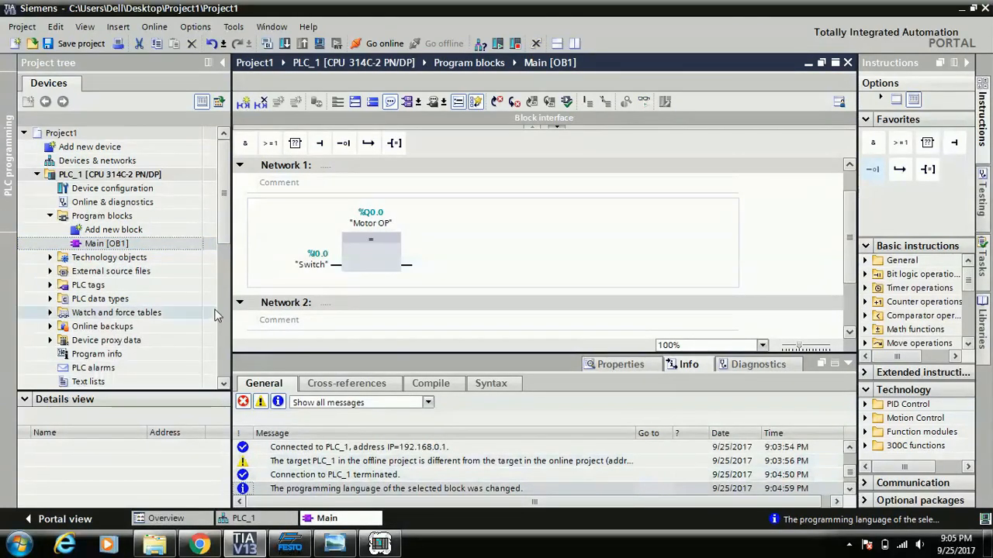
right_click(106, 242)
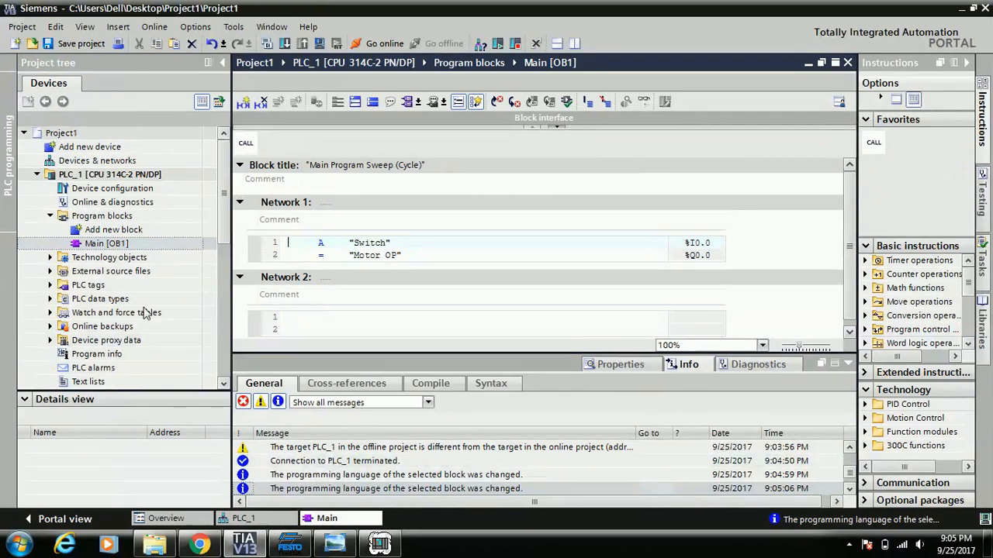
right_click(105, 242)
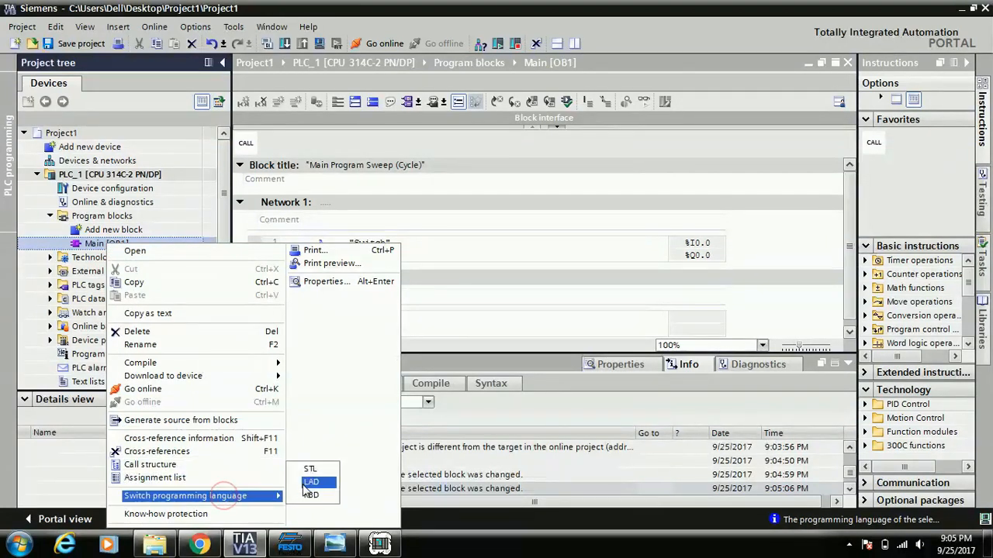
left_click(310, 480)
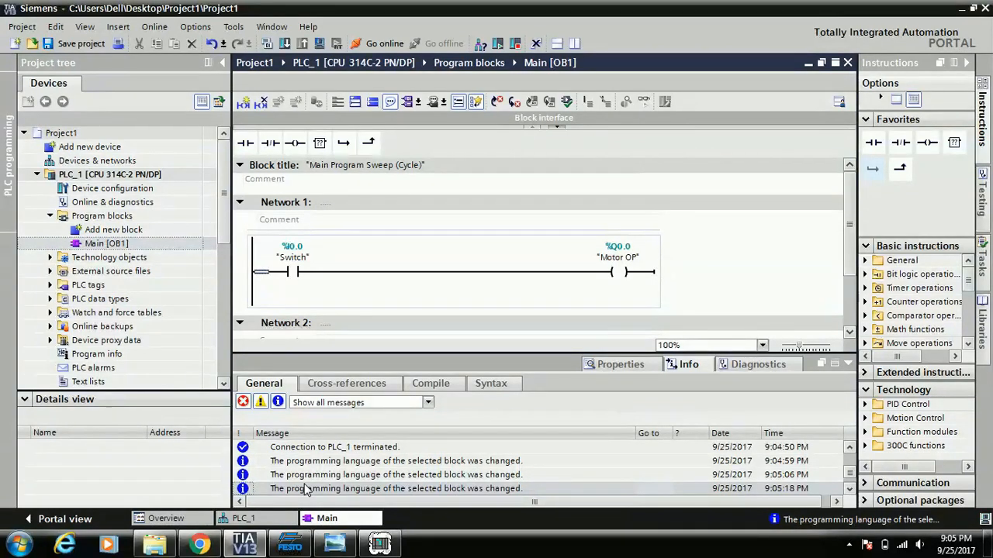
mouse_move(850, 369)
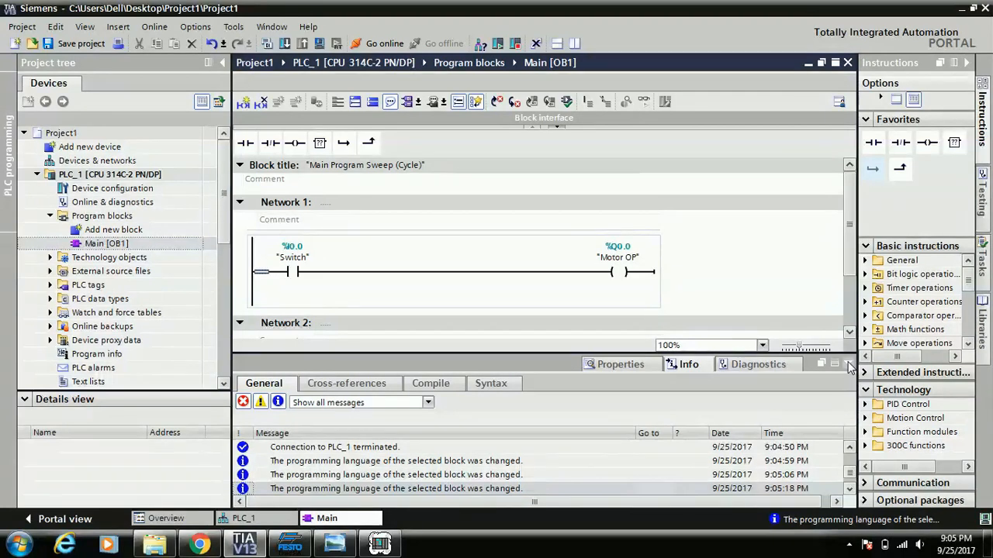
left_click(847, 363)
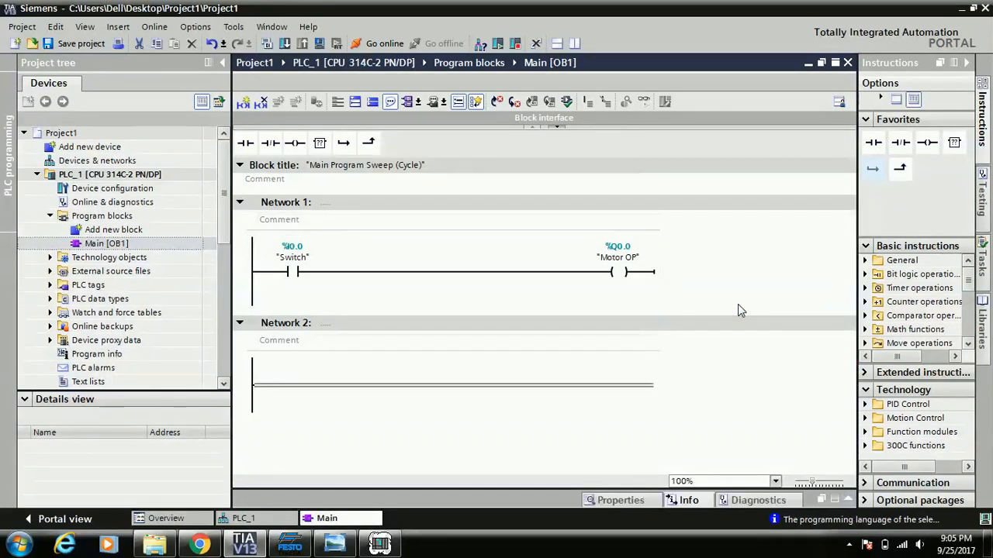
mouse_move(344, 450)
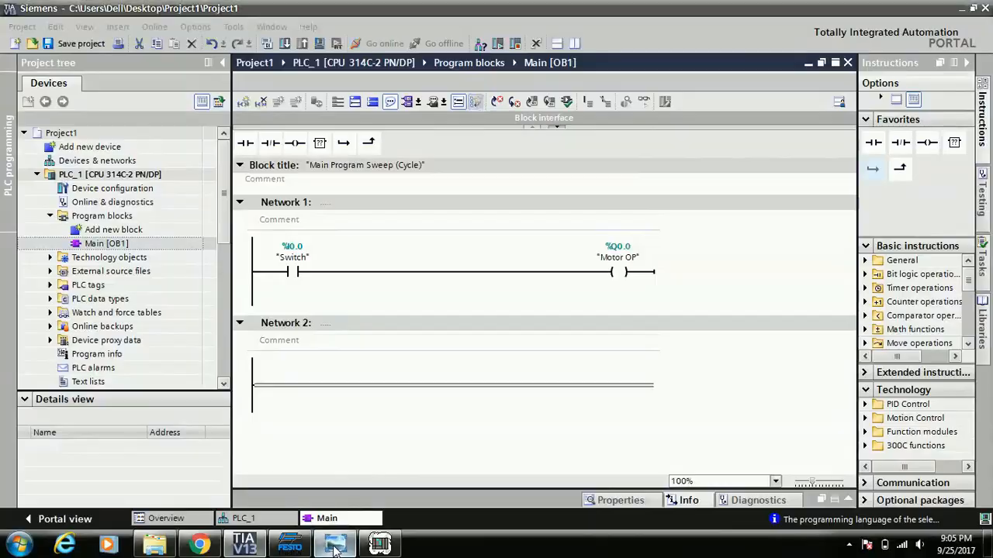
left_click(335, 543)
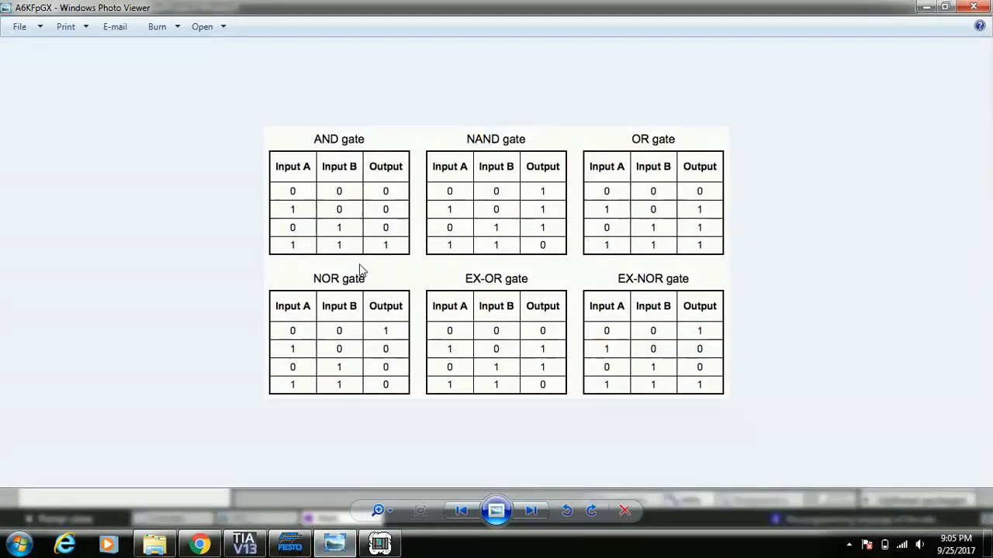
mouse_move(375, 232)
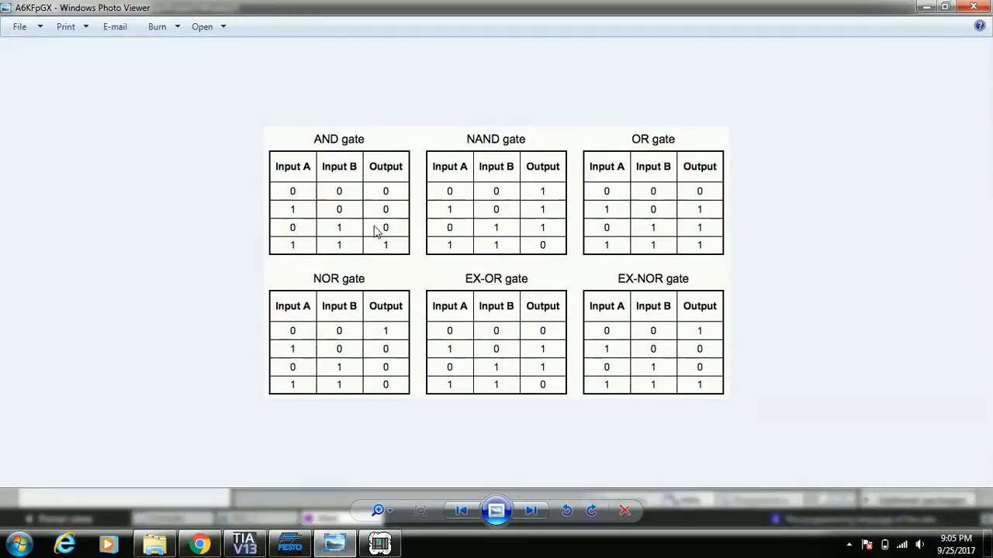
mouse_move(351, 192)
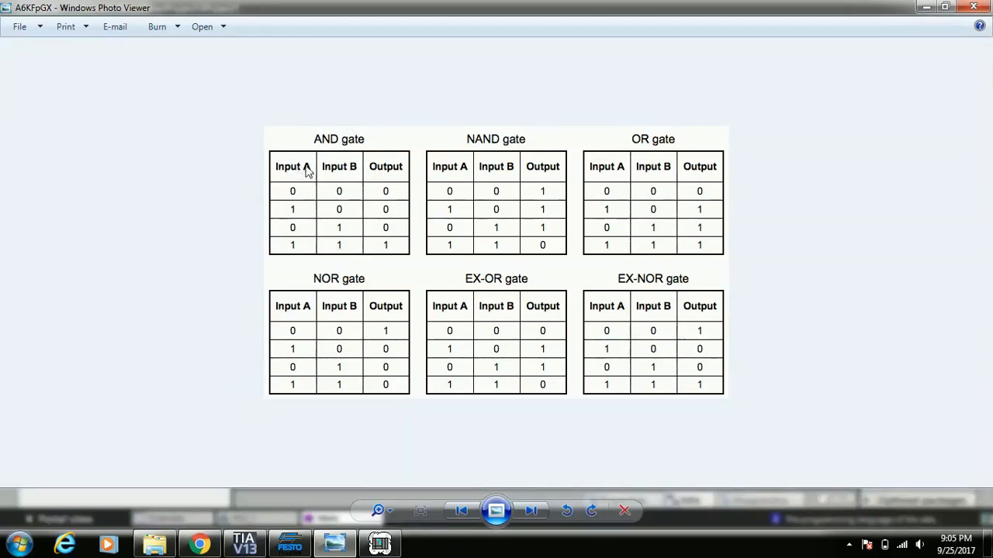
mouse_move(304, 163)
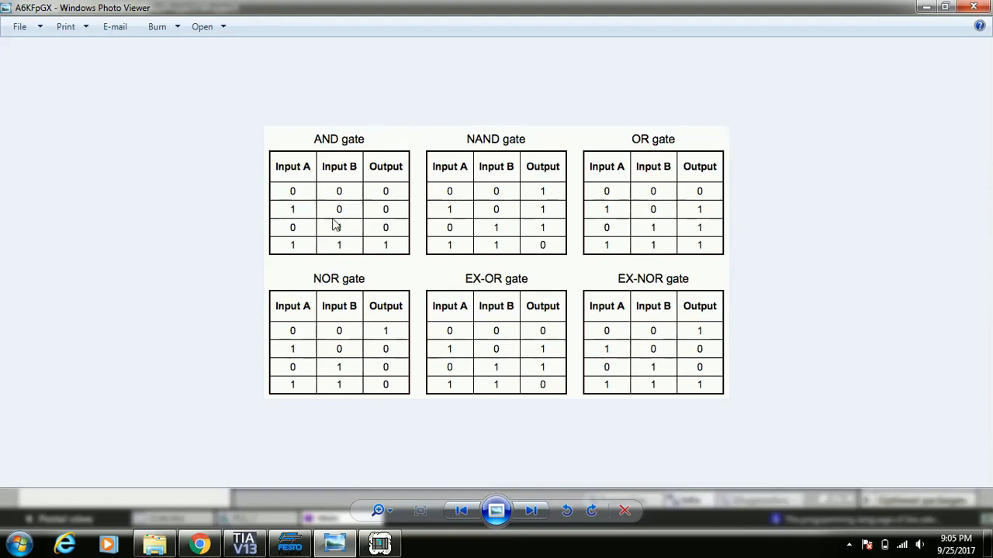
mouse_move(386, 238)
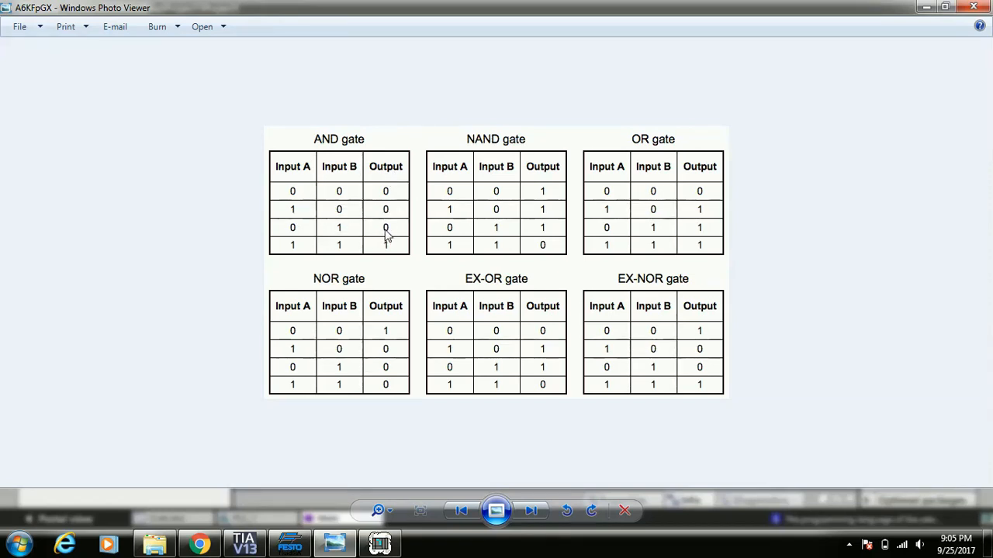
mouse_move(291, 174)
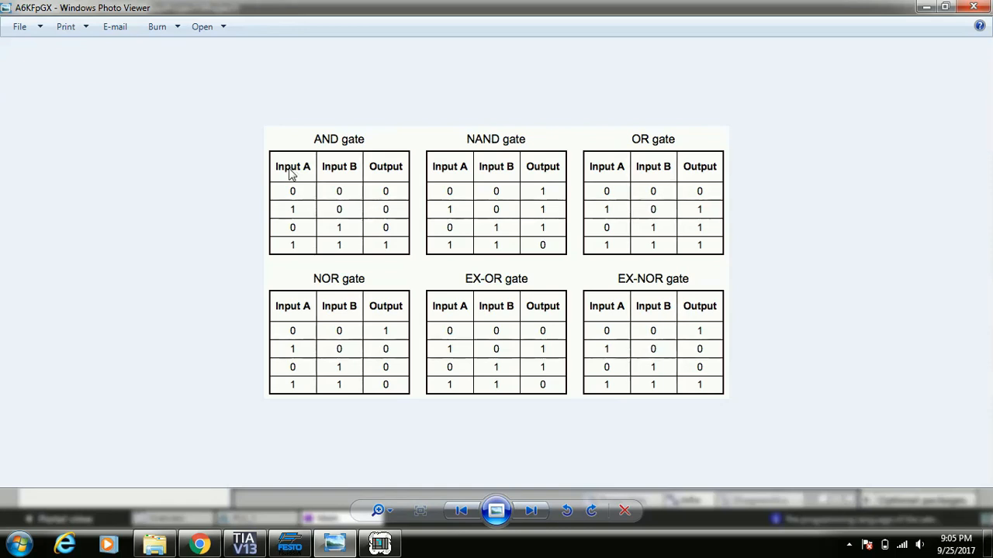
mouse_move(339, 173)
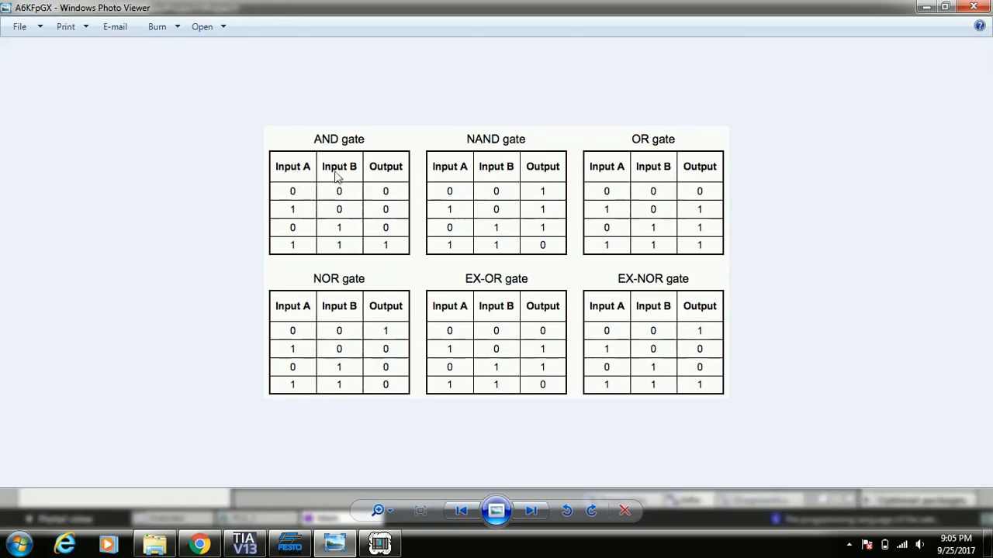
mouse_move(338, 164)
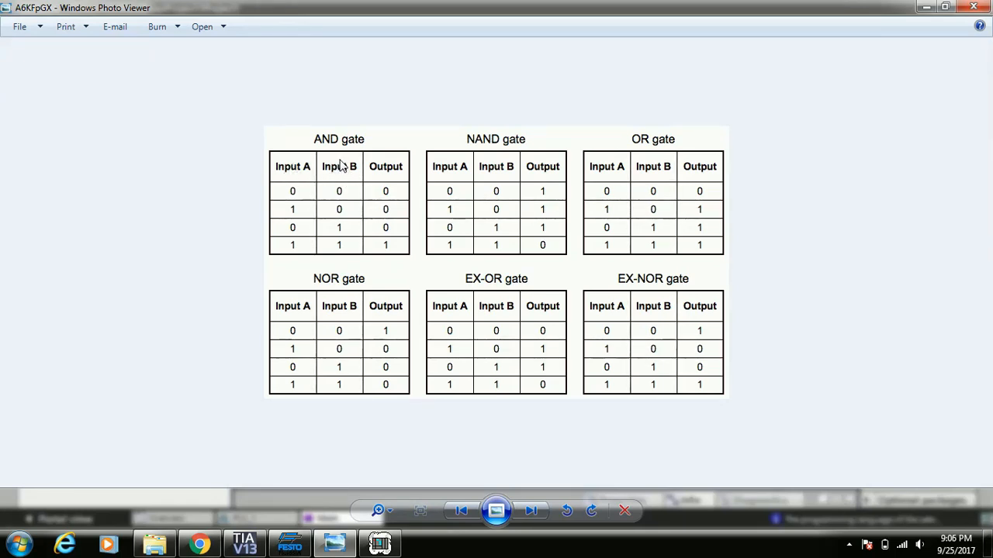
mouse_move(376, 176)
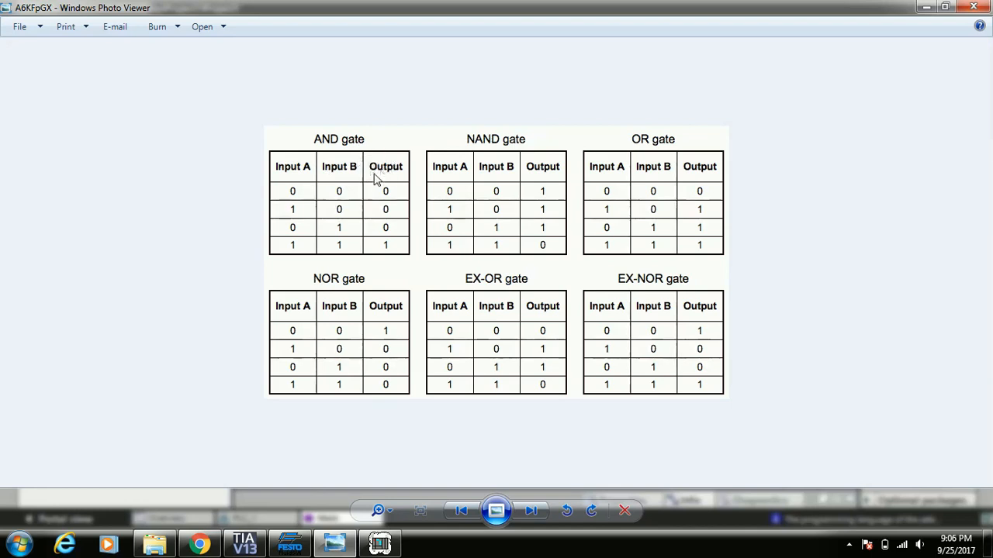
mouse_move(301, 193)
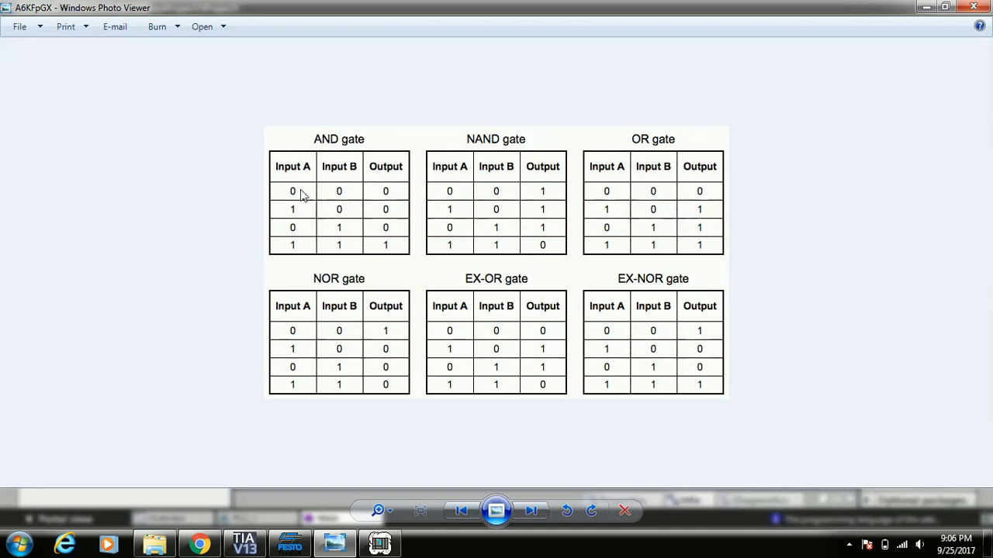
mouse_move(318, 196)
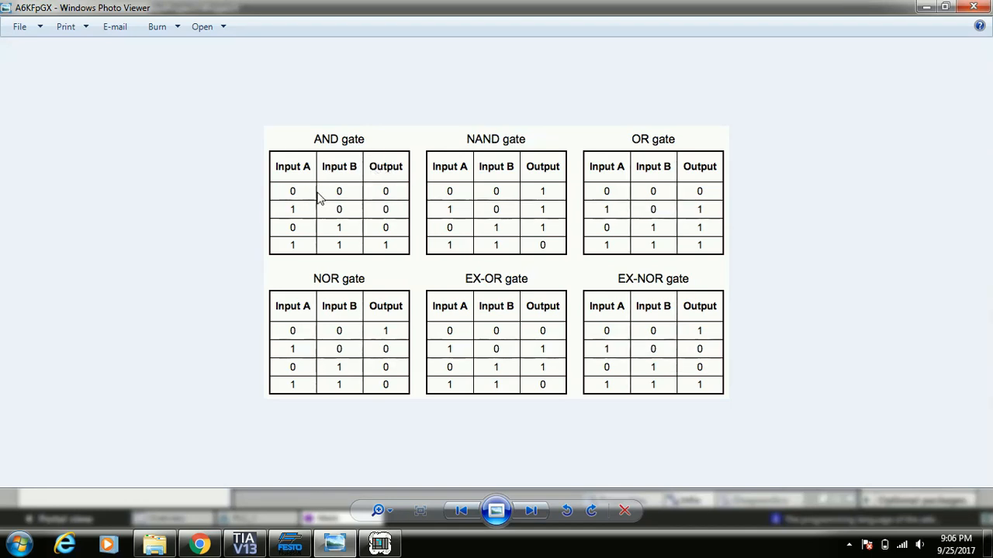
mouse_move(338, 217)
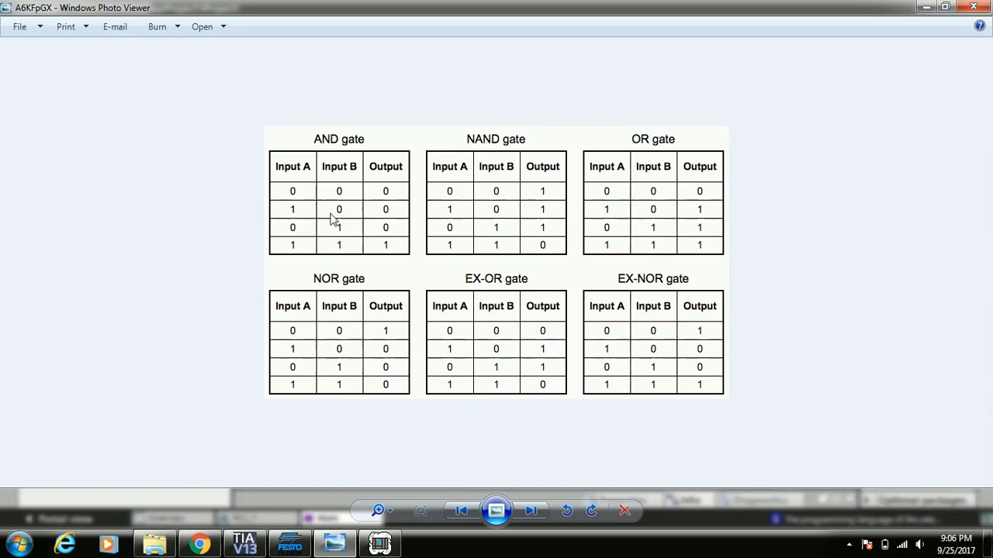
mouse_move(380, 223)
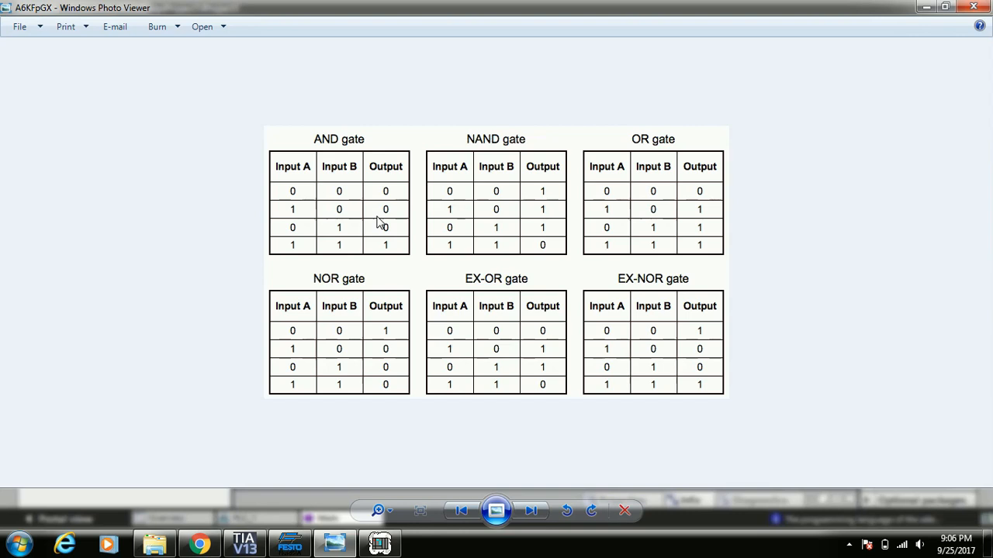
mouse_move(335, 232)
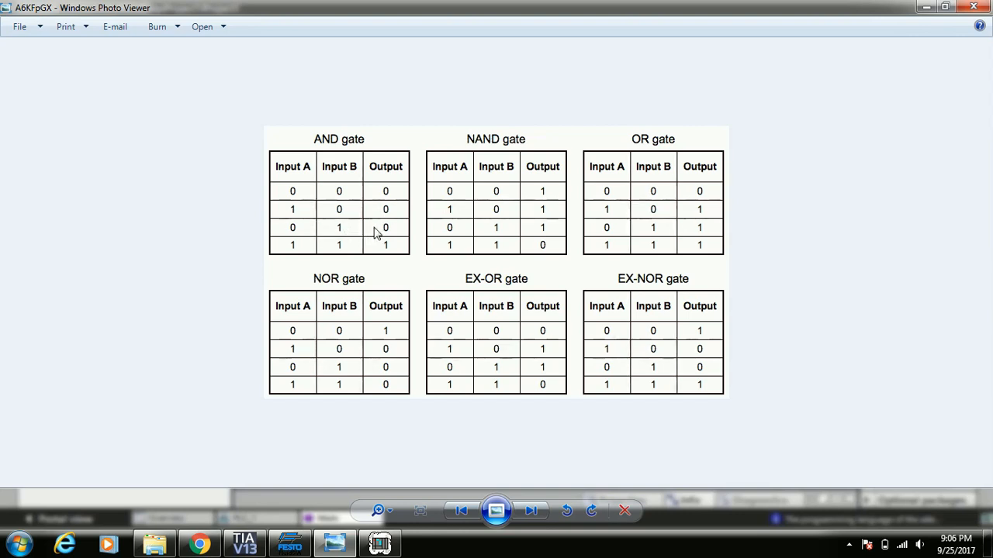
mouse_move(344, 257)
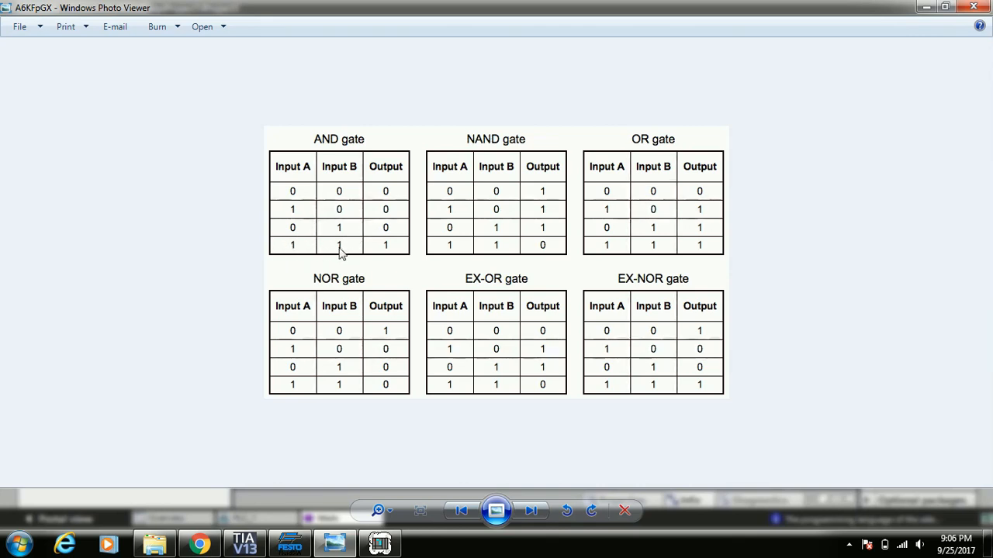
mouse_move(385, 251)
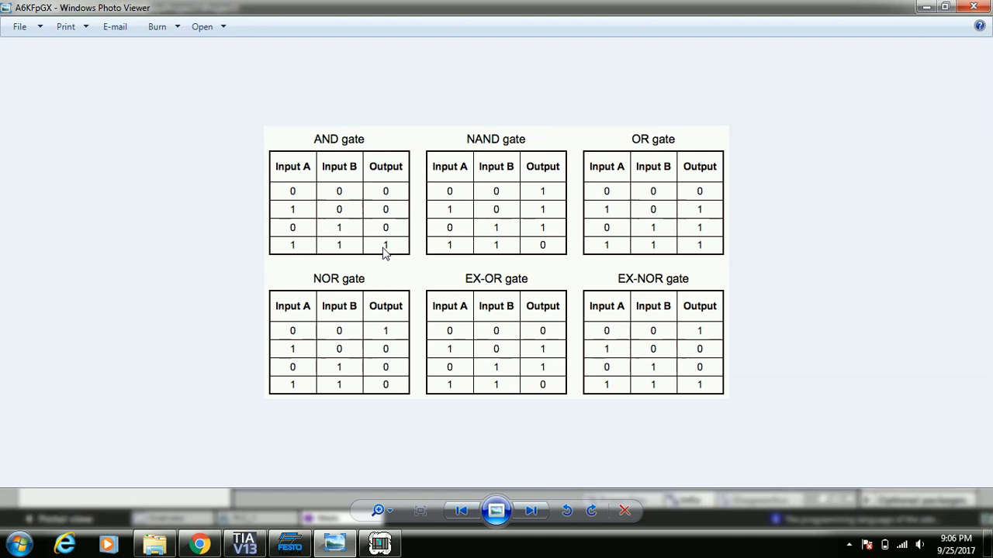
mouse_move(371, 490)
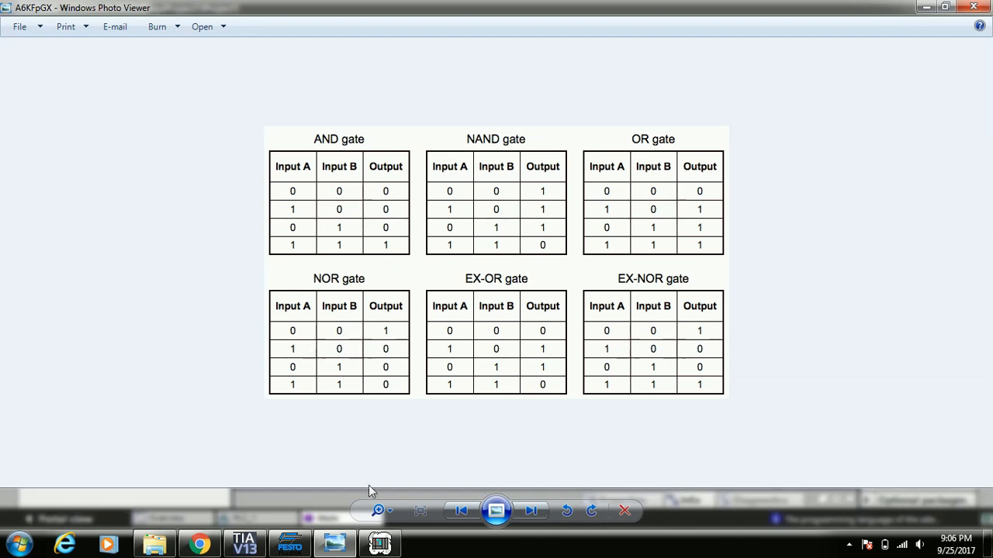
Step: Insert a second normally open contact in series after I0.0 on Network 1
left_click(245, 543)
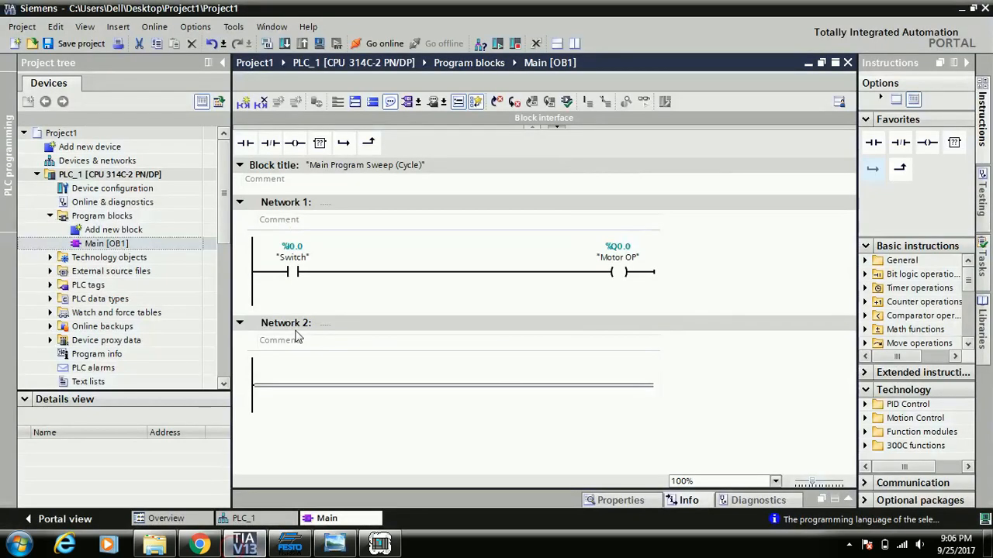
left_click(291, 272)
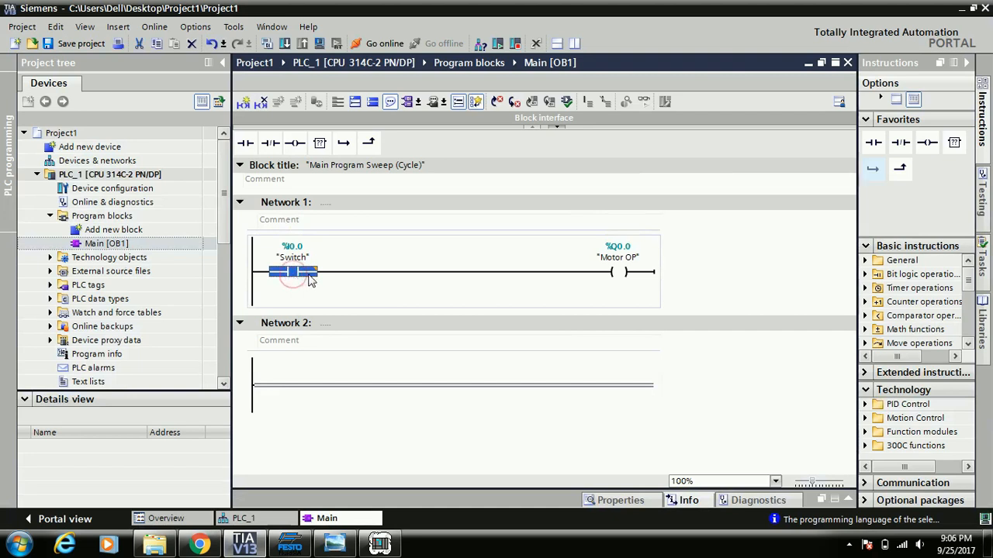
left_click(245, 143)
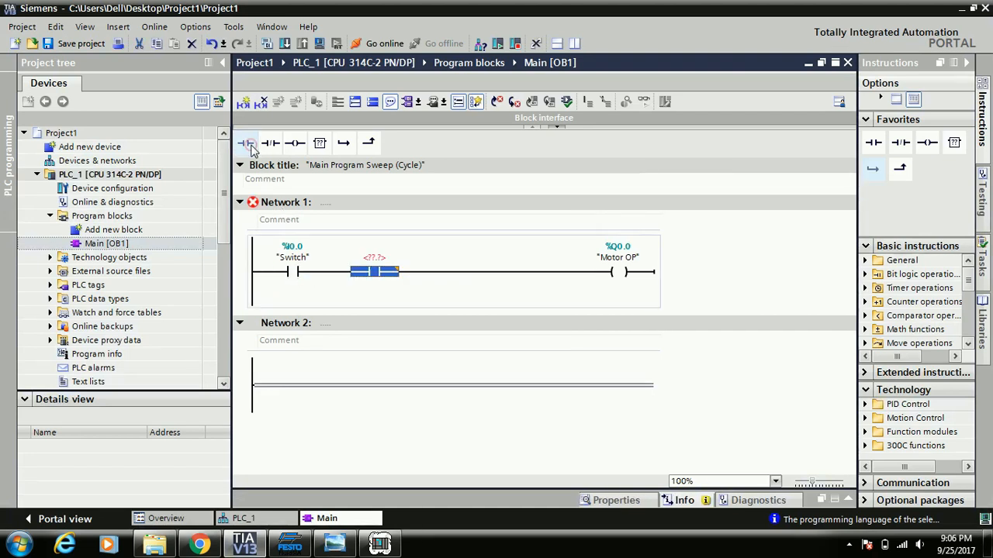
Step: Rename the I0.0 tag to IP A and the new I0.1 tag to IP 2
right_click(291, 257)
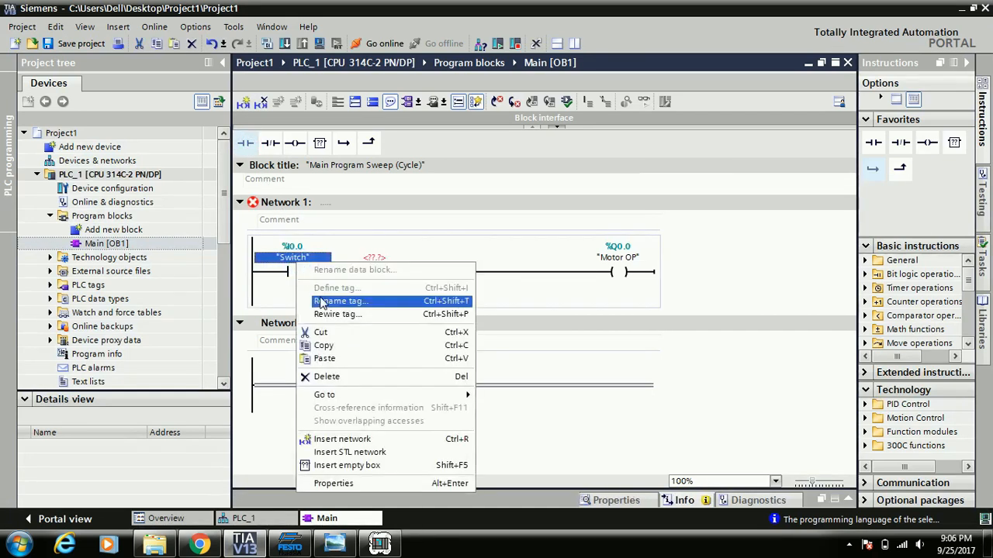
left_click(342, 301)
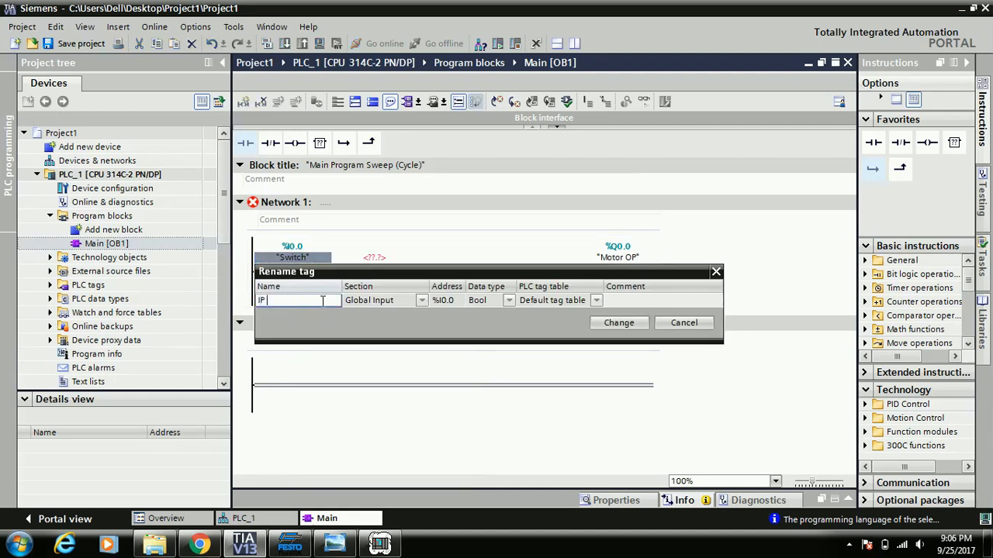
type("A")
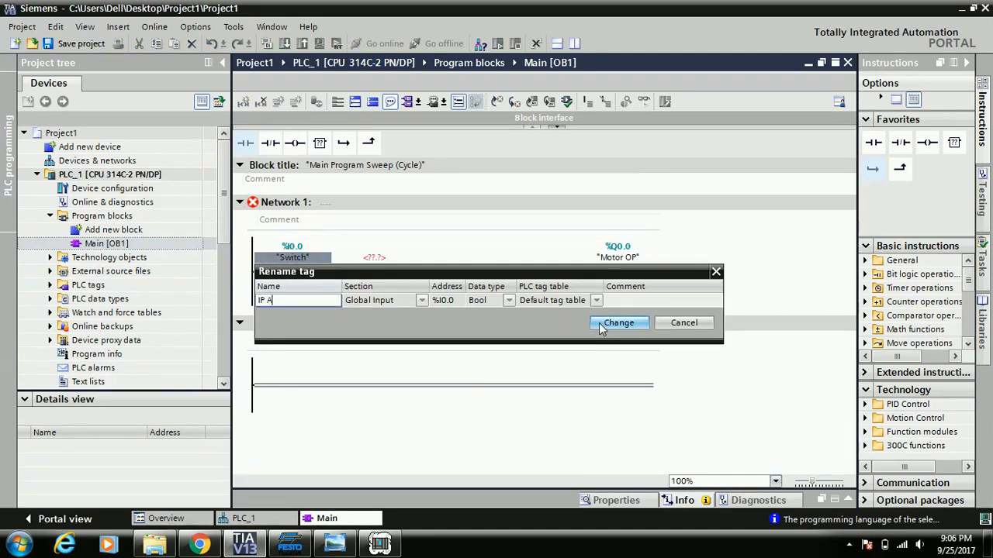
left_click(617, 323)
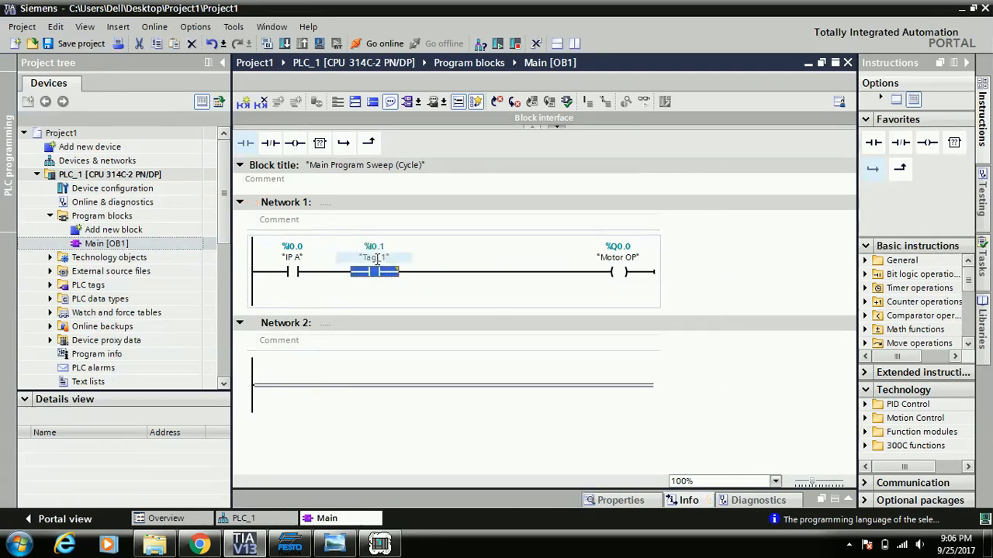
right_click(375, 257)
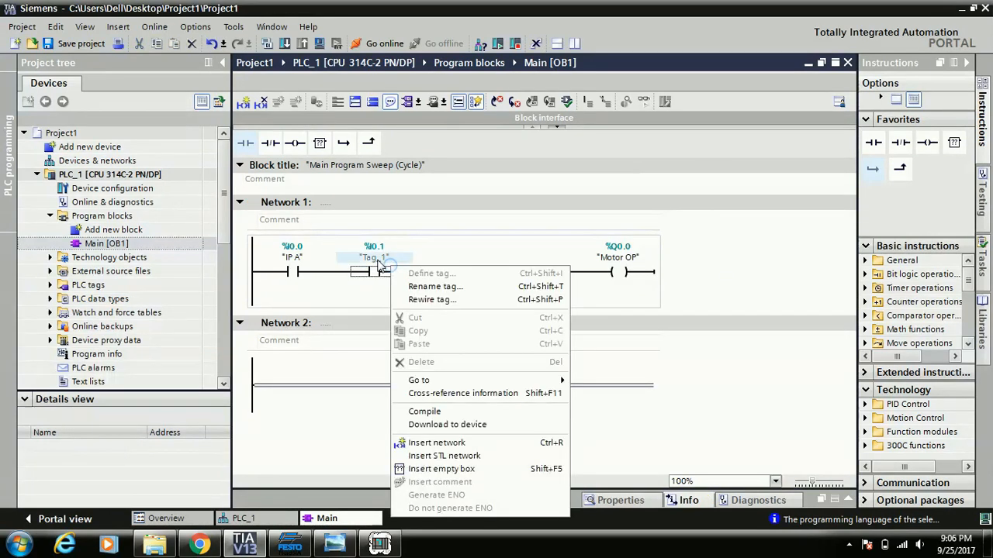
left_click(435, 285)
type("IP 2")
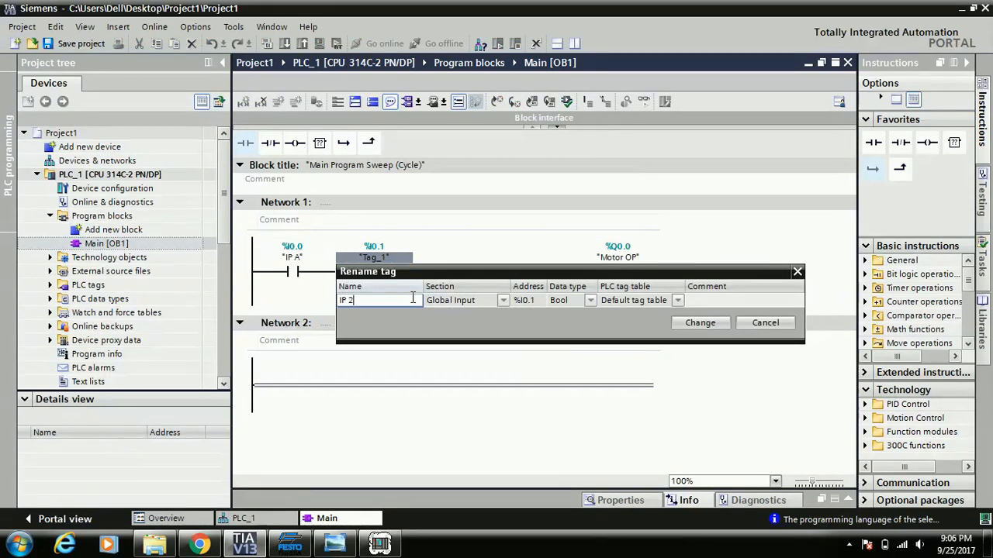
left_click(698, 323)
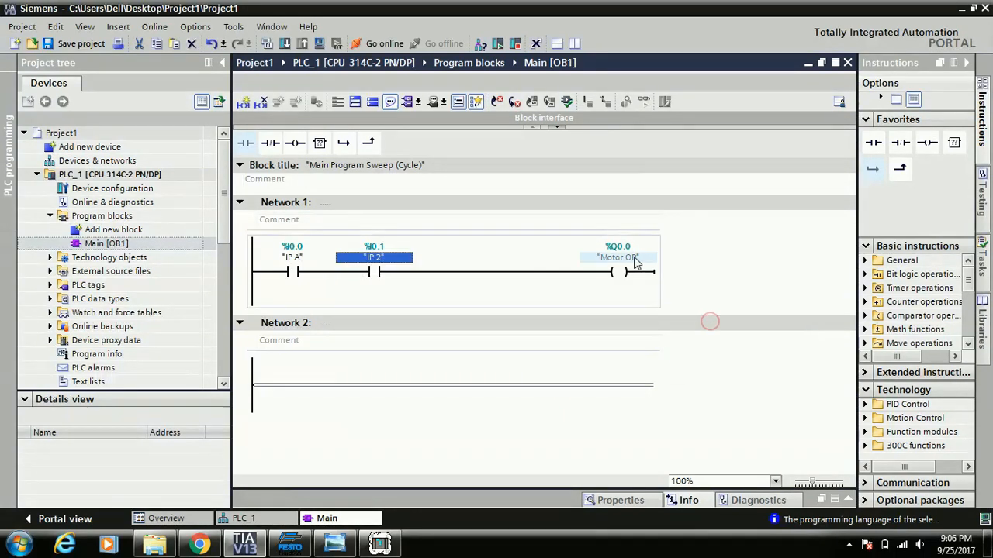
Step: Rename the Q0.0 output tag to OP
double_click(617, 258)
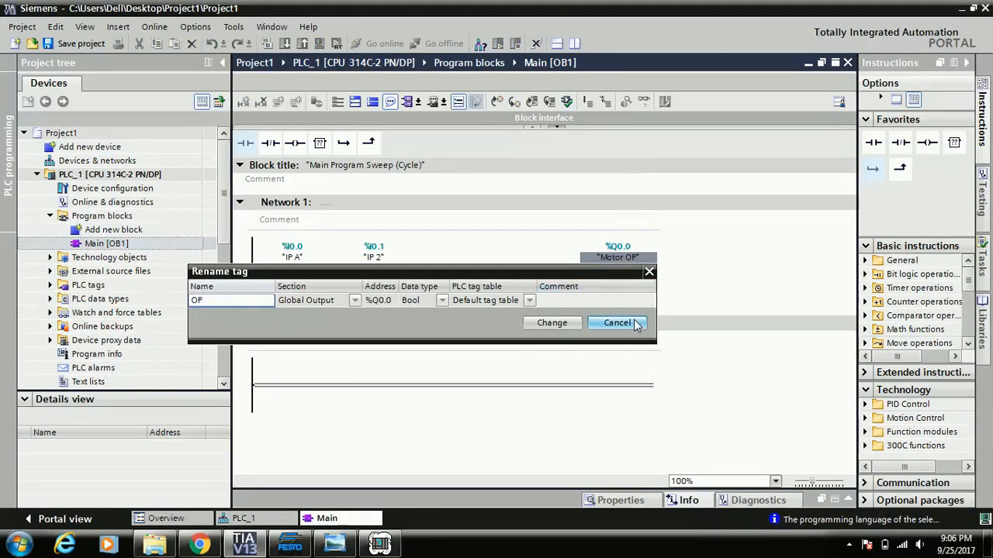
left_click(617, 323)
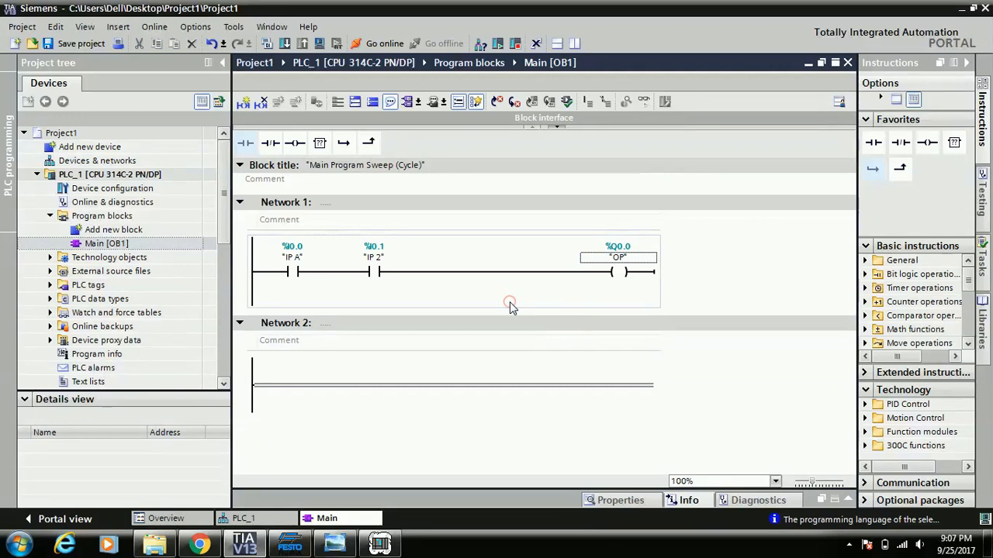
Step: Download the two-contact Main block to the simulated PLC via Load preview
left_click(285, 43)
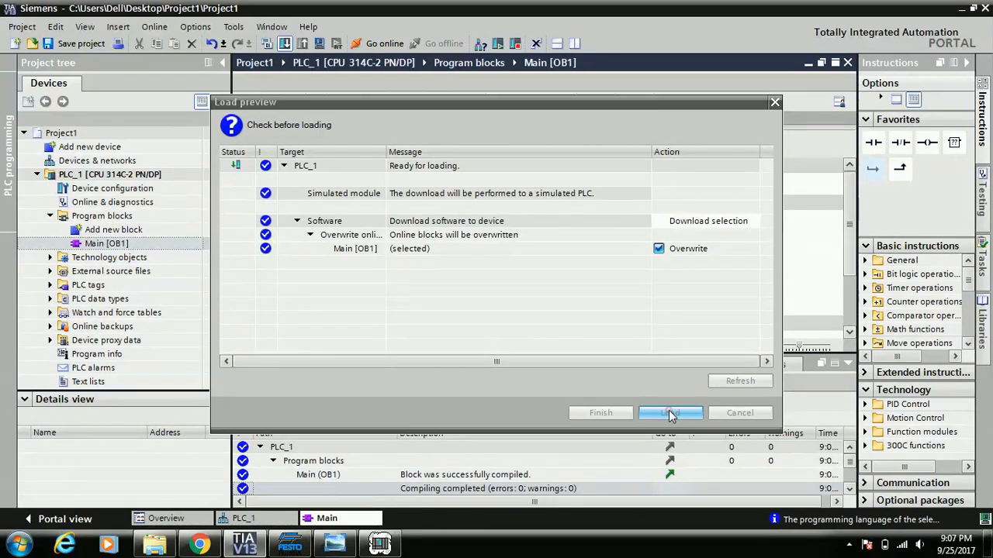
left_click(670, 413)
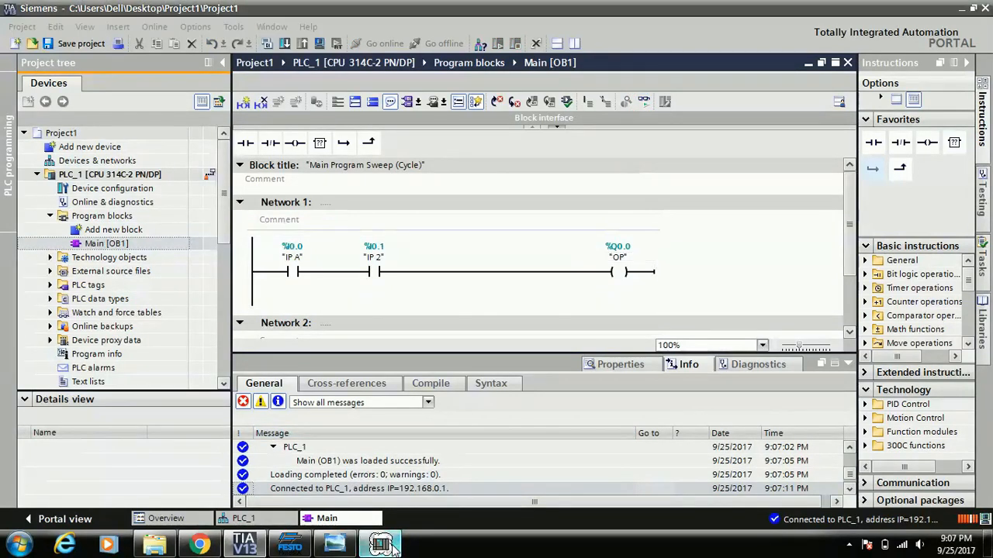
Step: Tick input bits I0.0 and I0.1 in PLCSIM so the series rung energises Q0.0
left_click(380, 543)
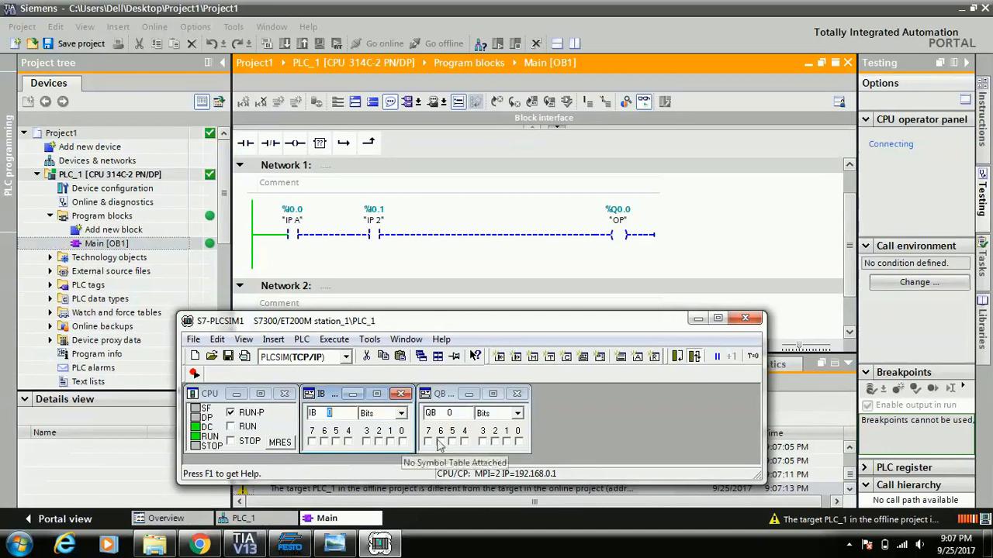
mouse_move(400, 450)
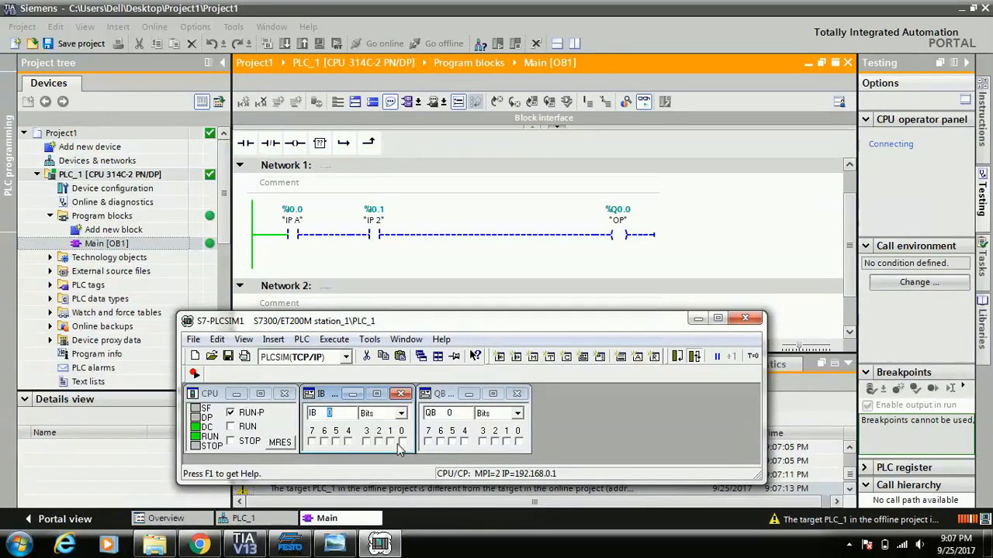
left_click(401, 442)
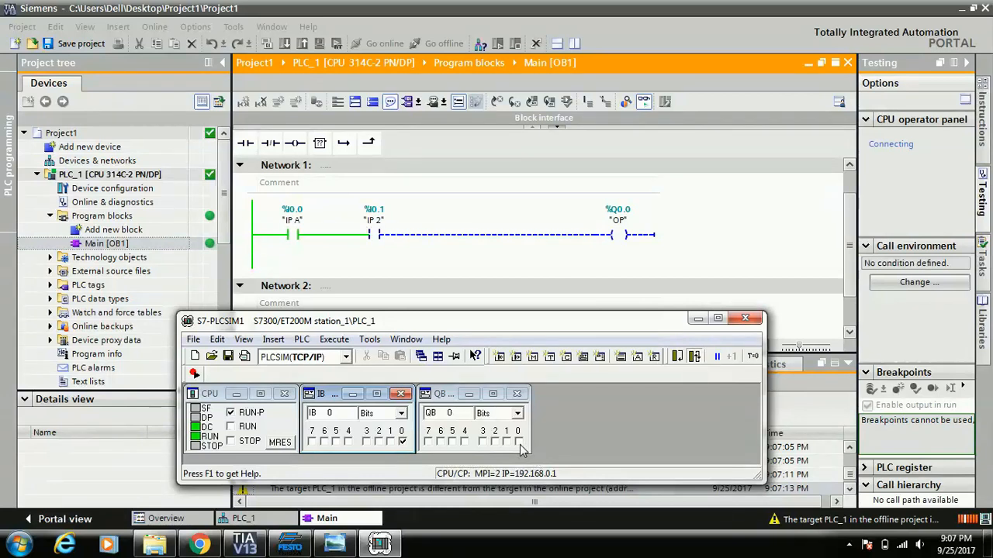
left_click(401, 442)
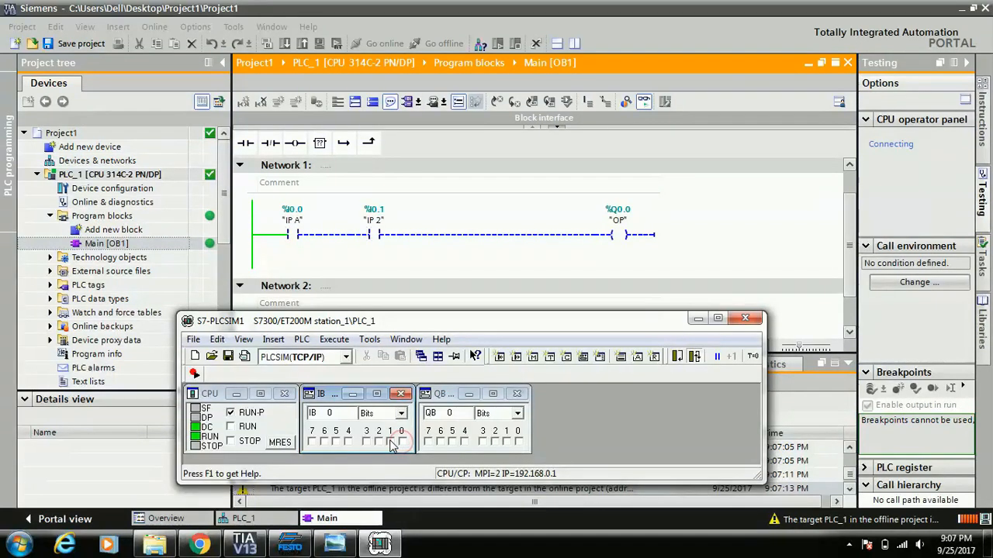
left_click(391, 441)
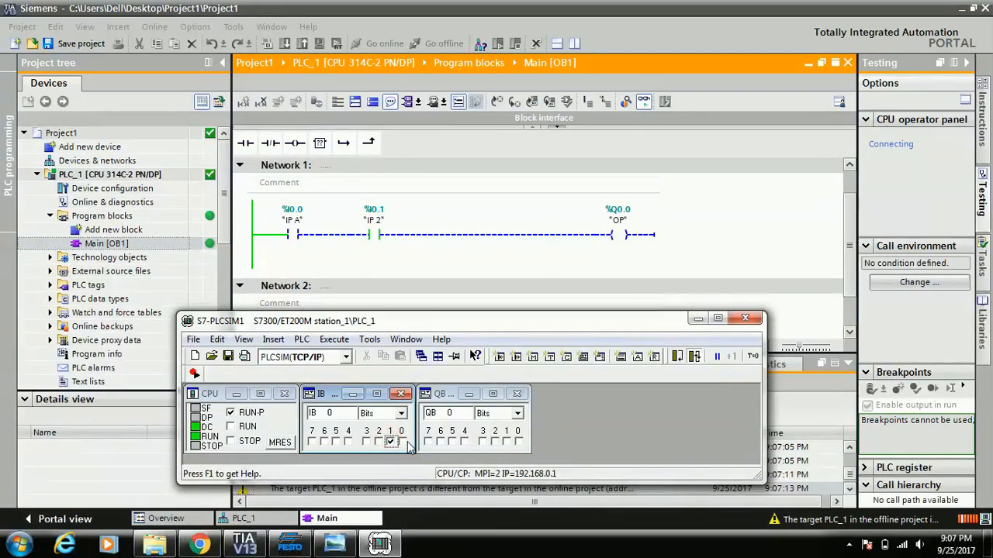
mouse_move(518, 450)
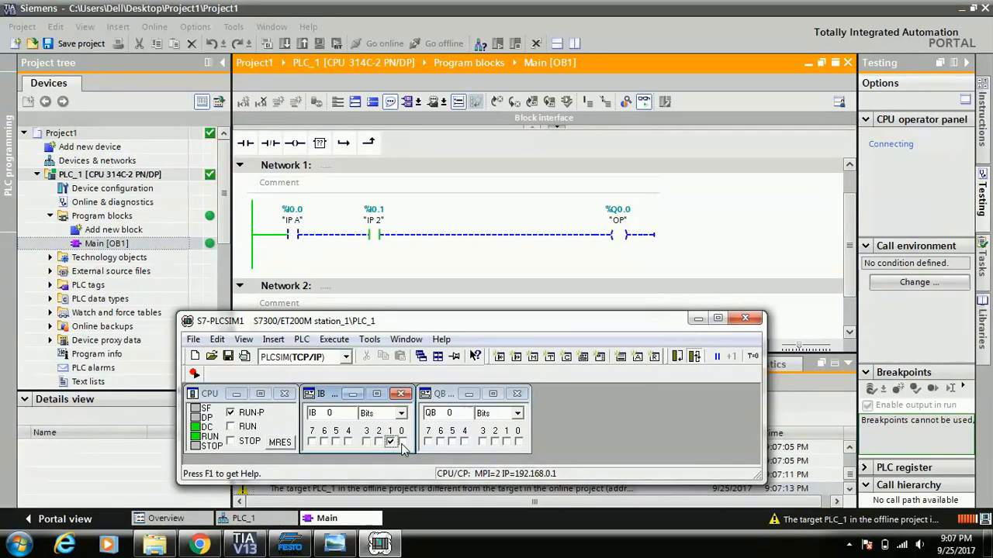
mouse_move(391, 442)
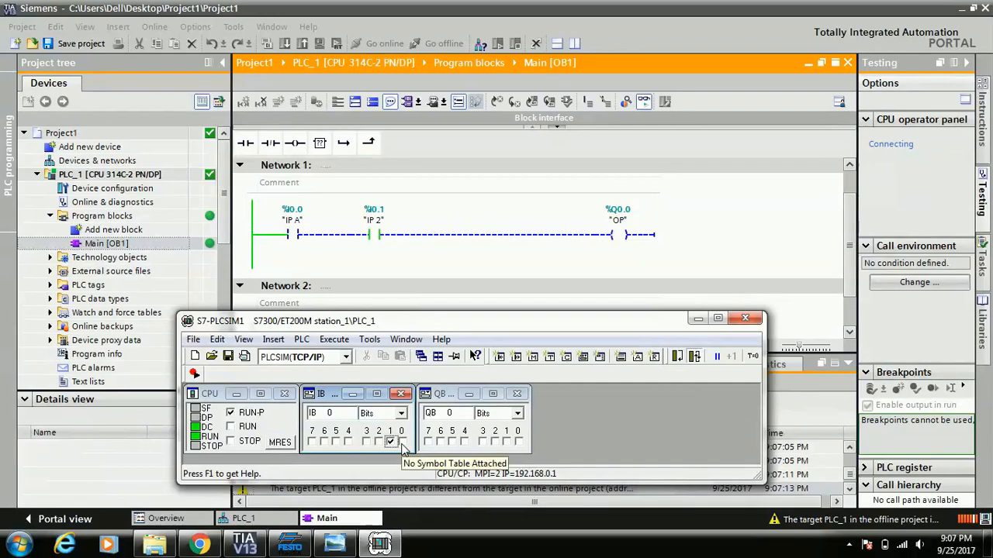
left_click(335, 543)
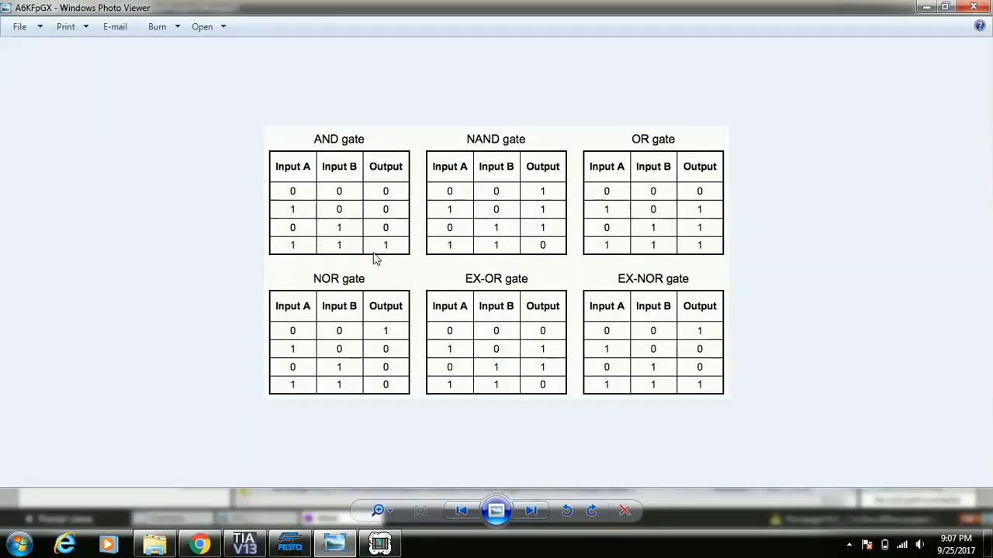
left_click(245, 542)
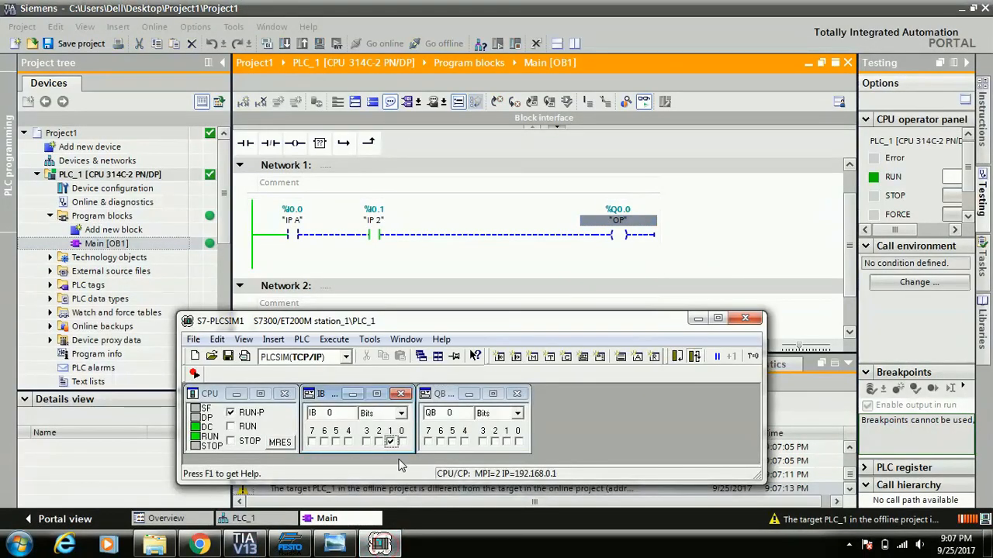
left_click(391, 440)
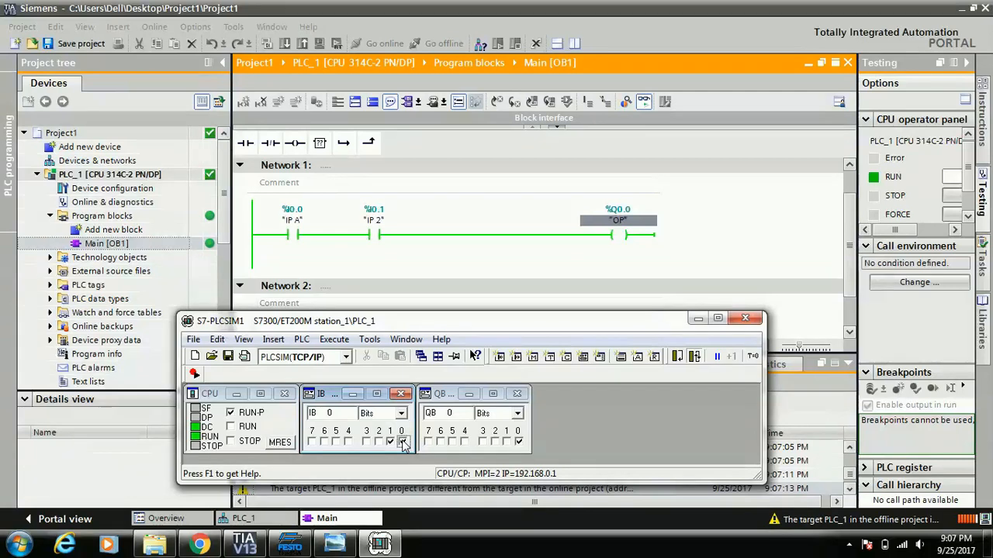
mouse_move(335, 543)
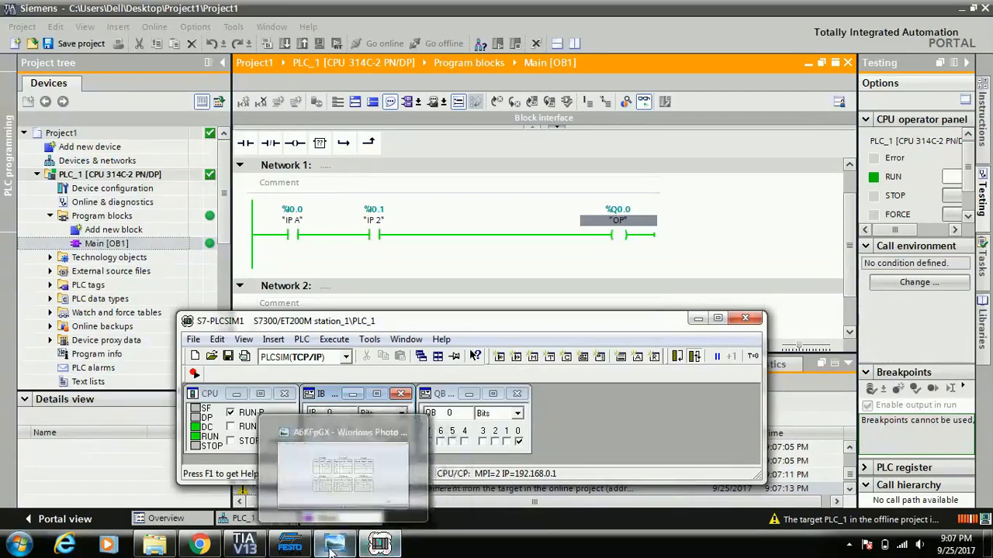
Step: View the OR gate truth table image, then return to the ladder editor
left_click(344, 465)
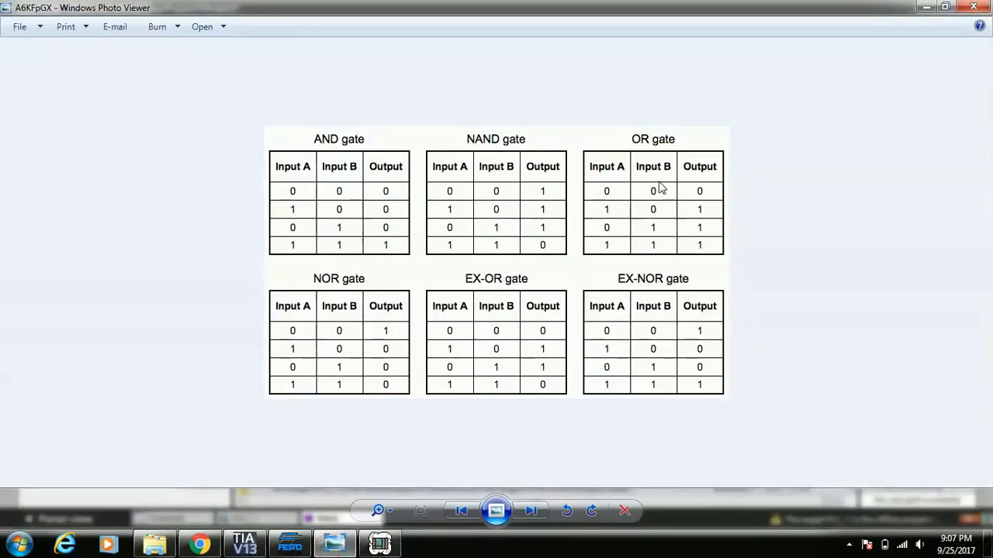
mouse_move(668, 170)
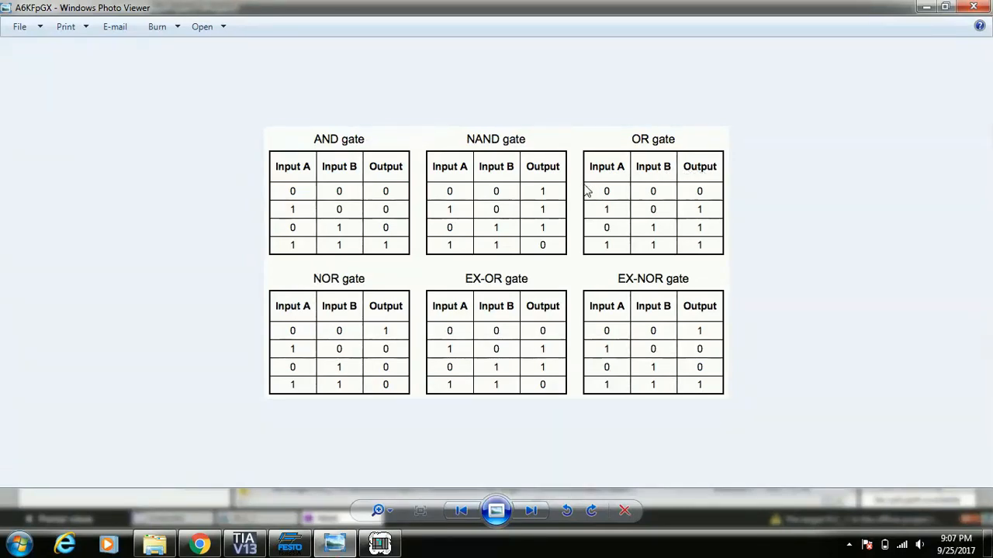
mouse_move(696, 204)
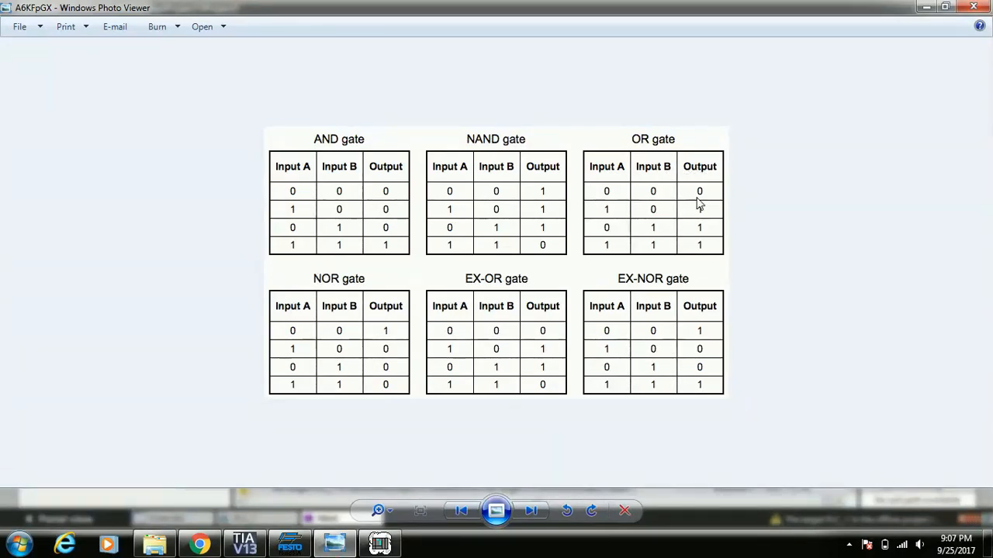
mouse_move(627, 222)
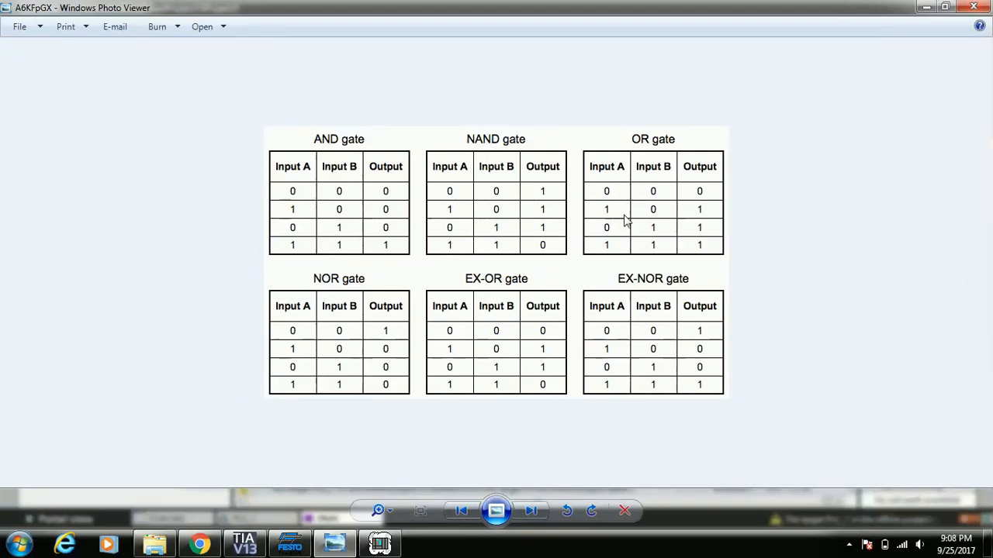
mouse_move(627, 258)
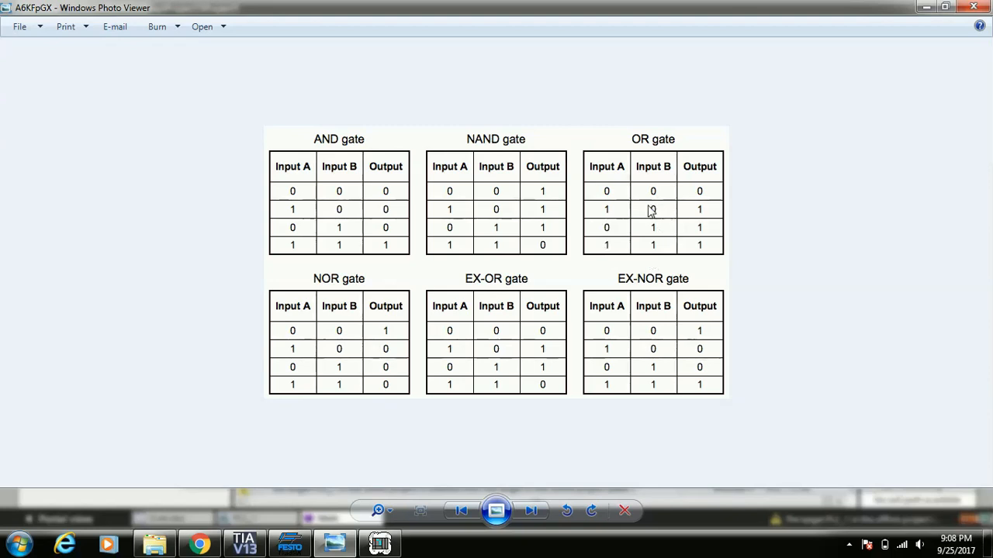
mouse_move(415, 466)
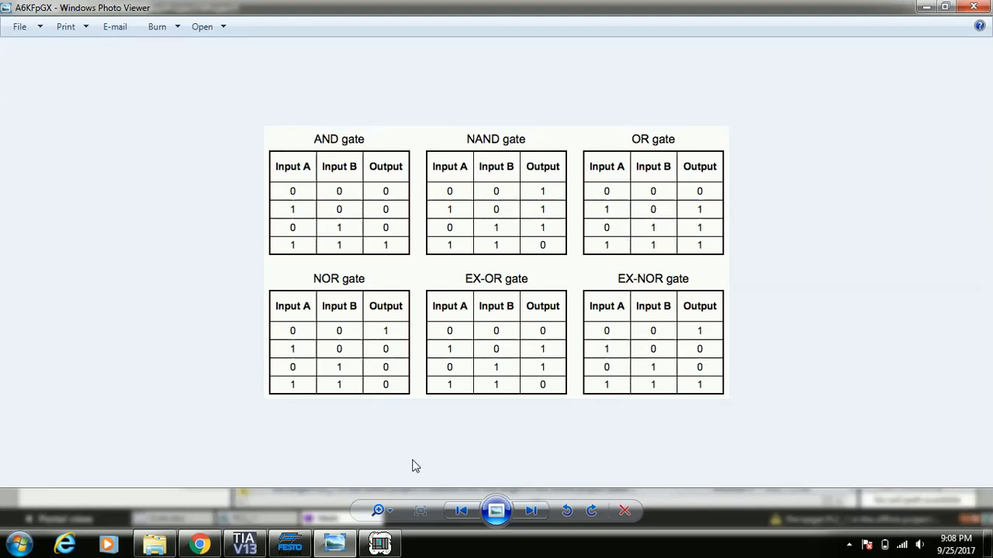
left_click(246, 543)
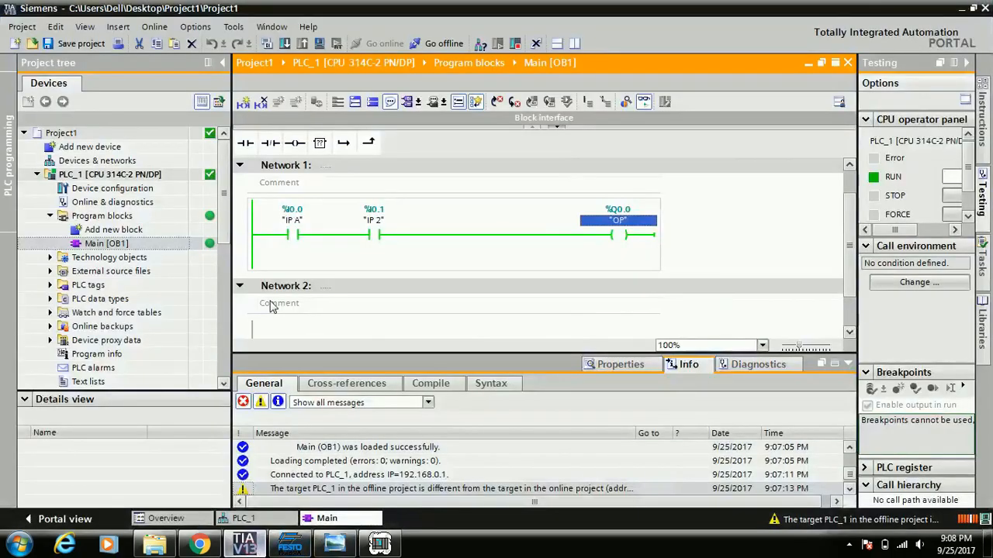
Step: Add a parallel branch under I0.0 holding a normally open contact %I0.1
left_click(376, 234)
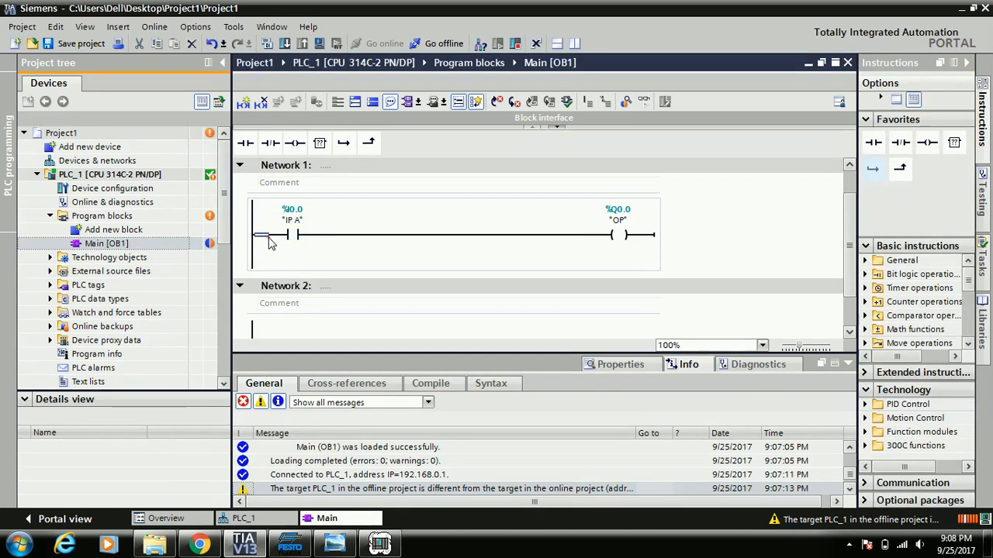
left_click(345, 142)
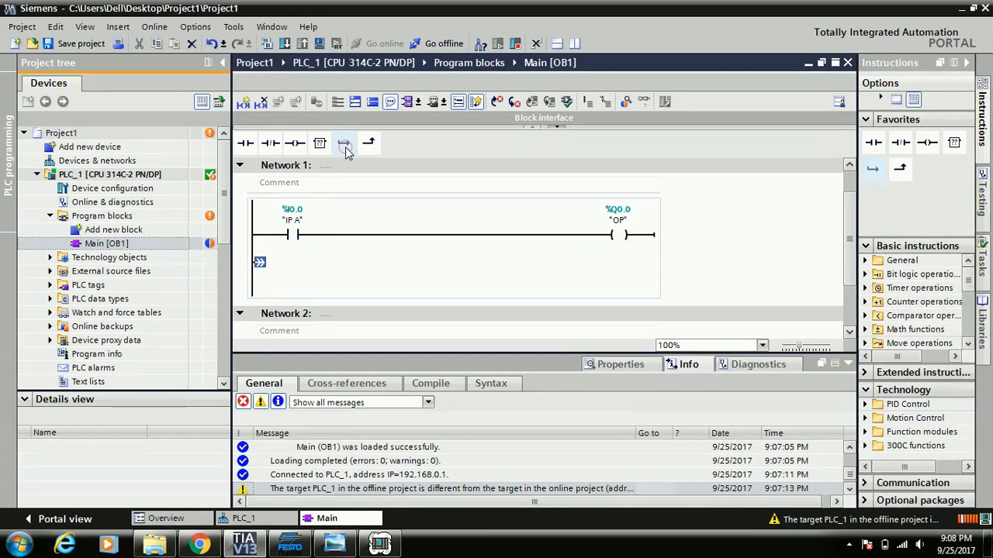
left_click(344, 143)
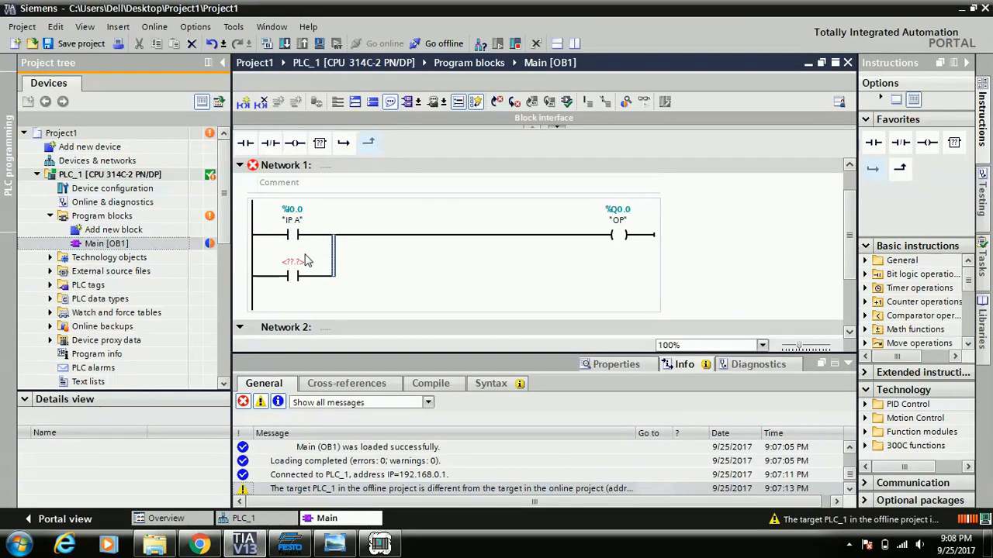
type("%I0.1")
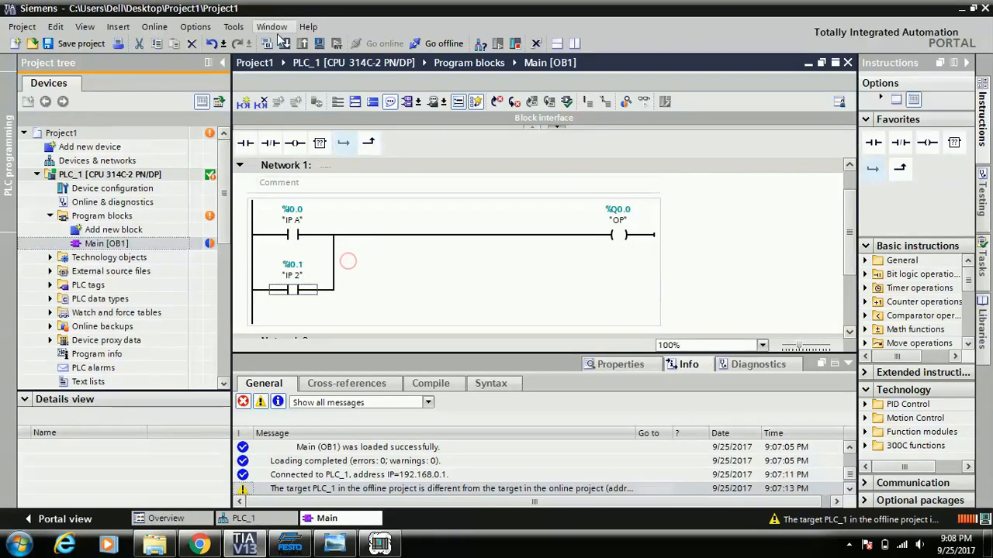
Step: Download the changed program to the simulated PLC and confirm the load
left_click(286, 44)
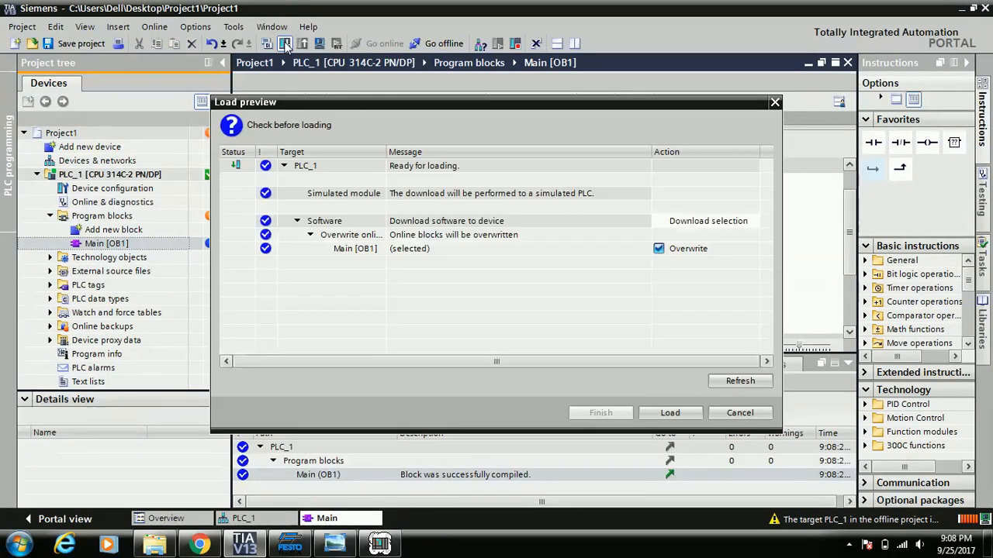
left_click(670, 412)
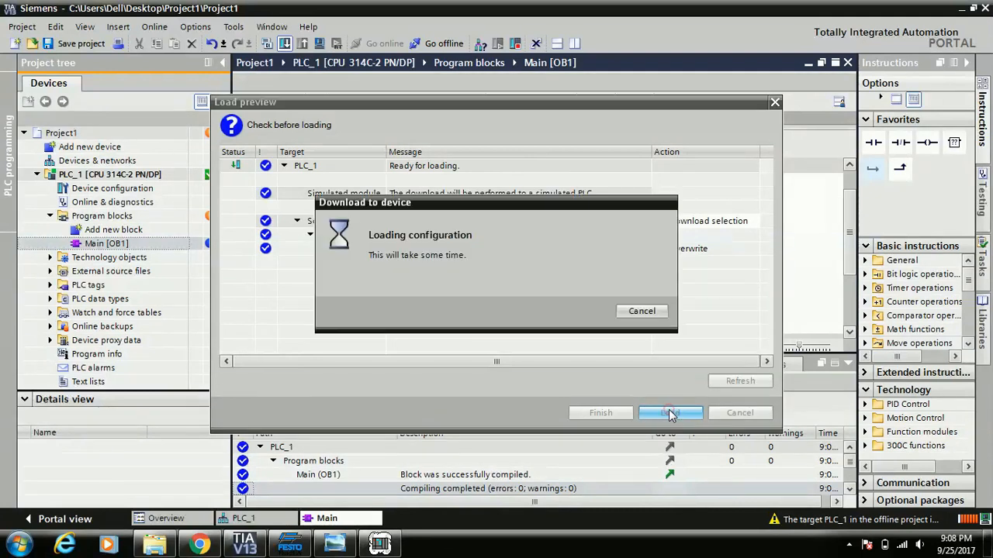
left_click(670, 412)
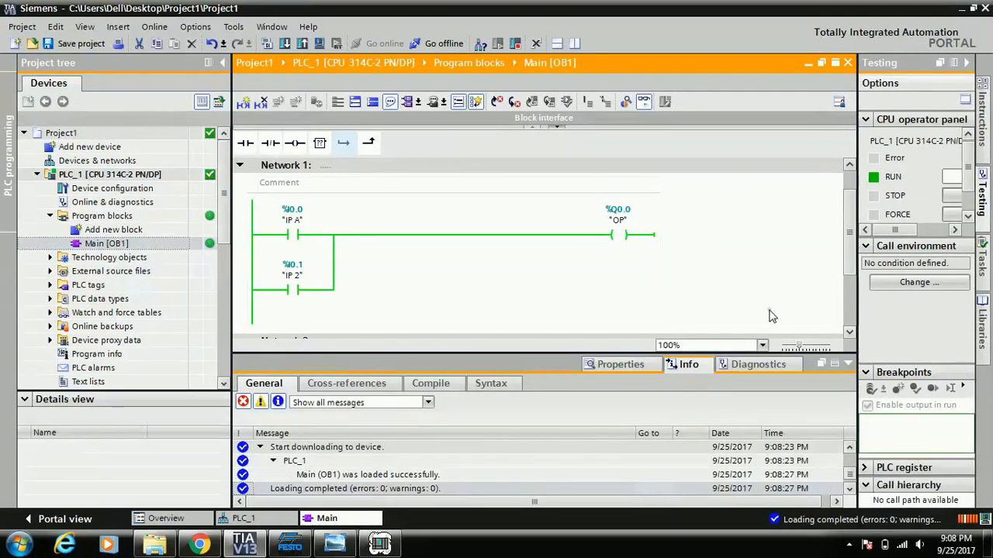
Step: In PLCSIM toggle I0.0 and I0.1 individually, confirming each alone energises Q0.0
left_click(379, 542)
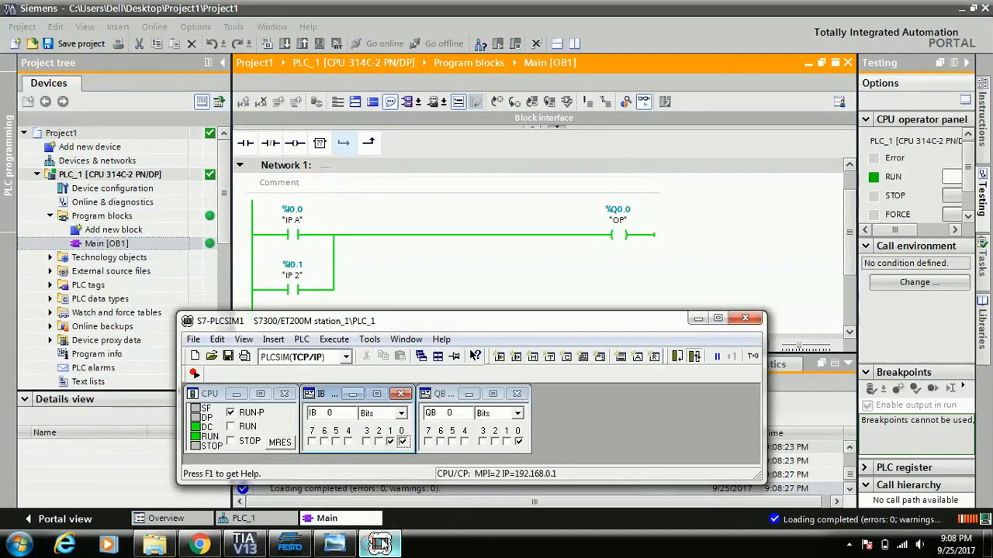
left_click(391, 442)
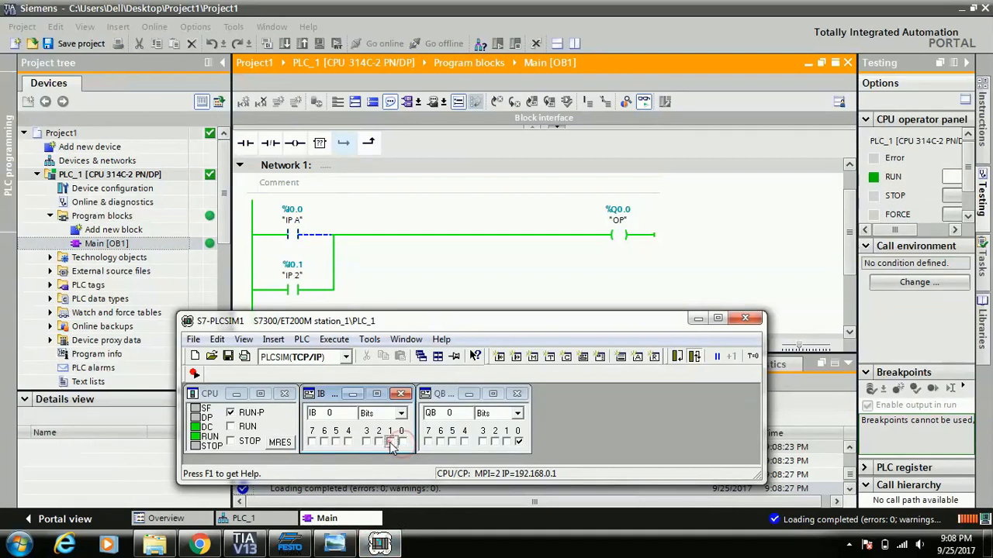
left_click(391, 442)
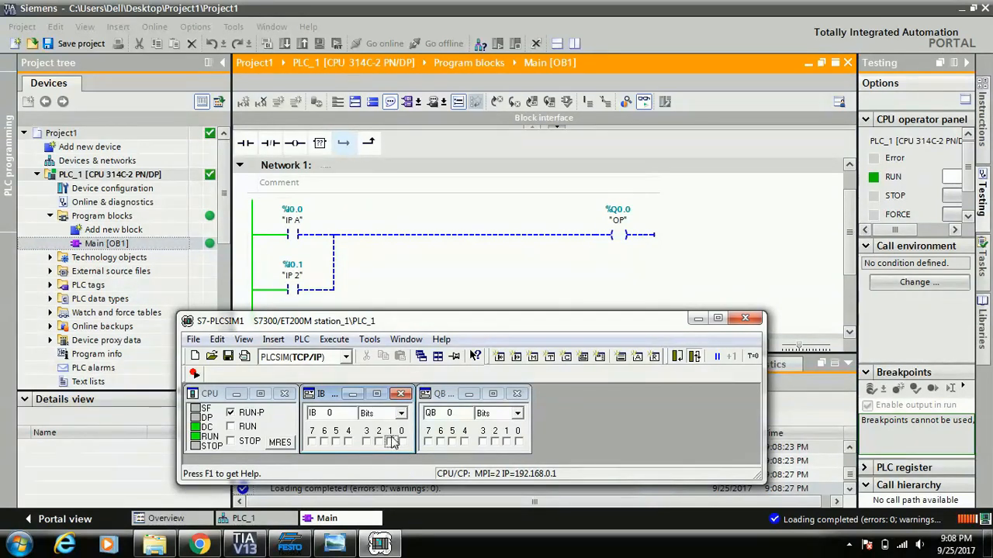
left_click(400, 440)
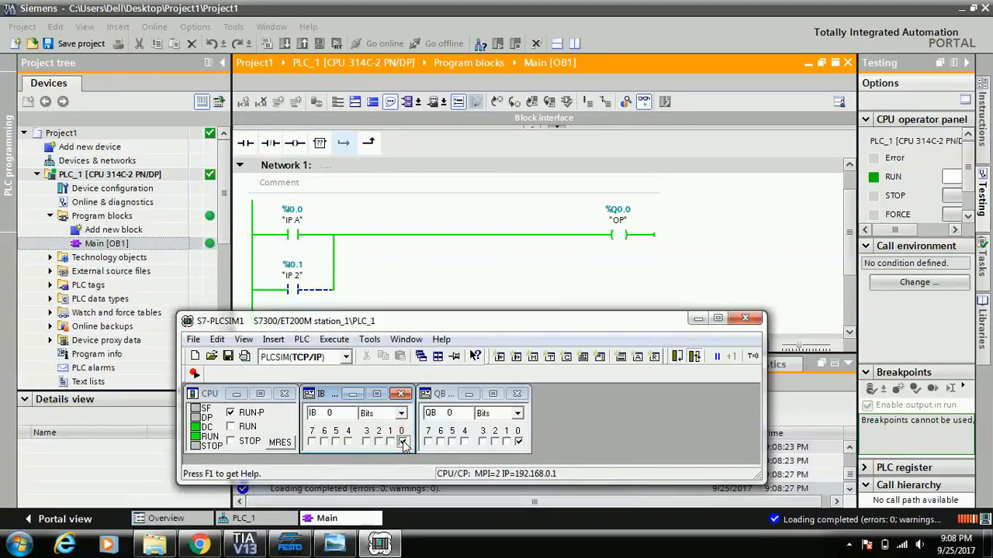
left_click(400, 443)
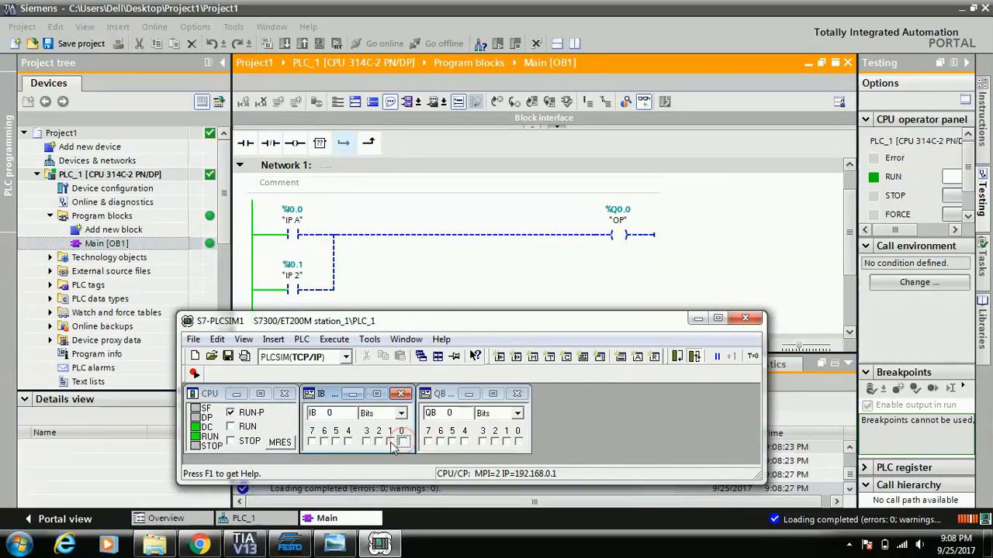
left_click(391, 442)
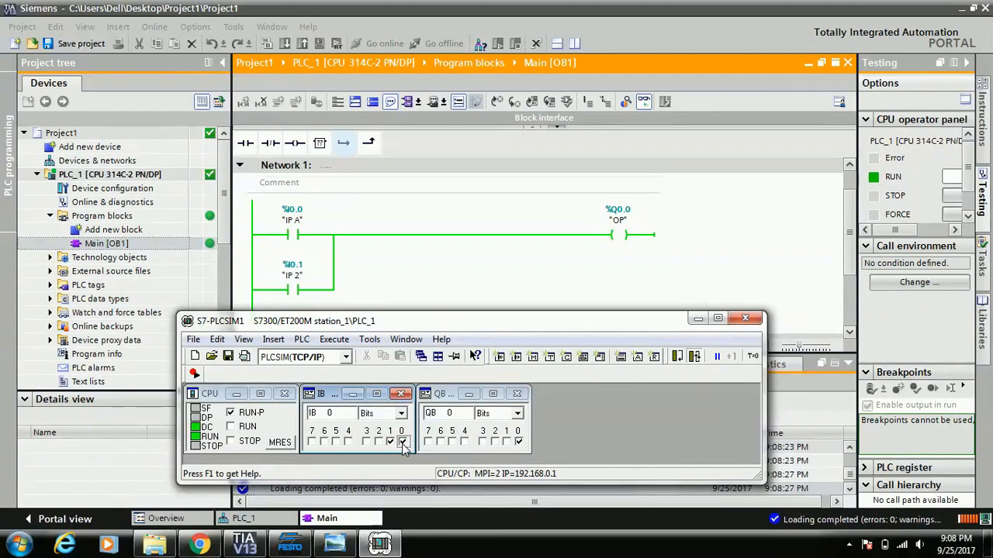
left_click(390, 442)
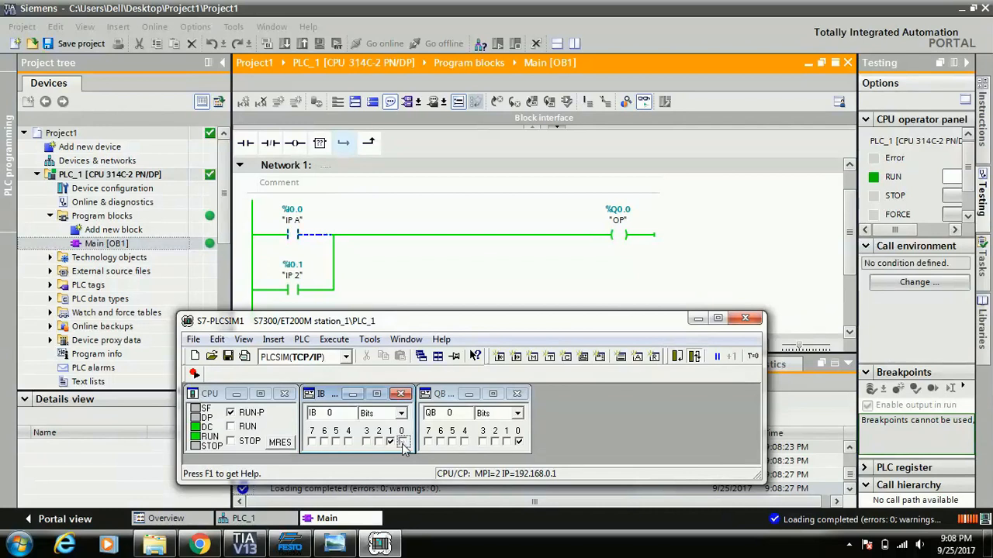